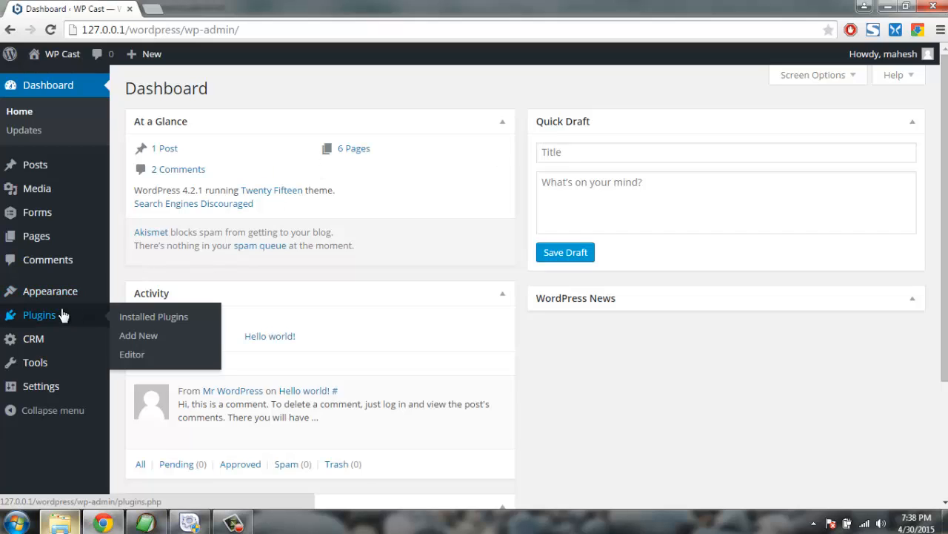
mouse_move(359, 301)
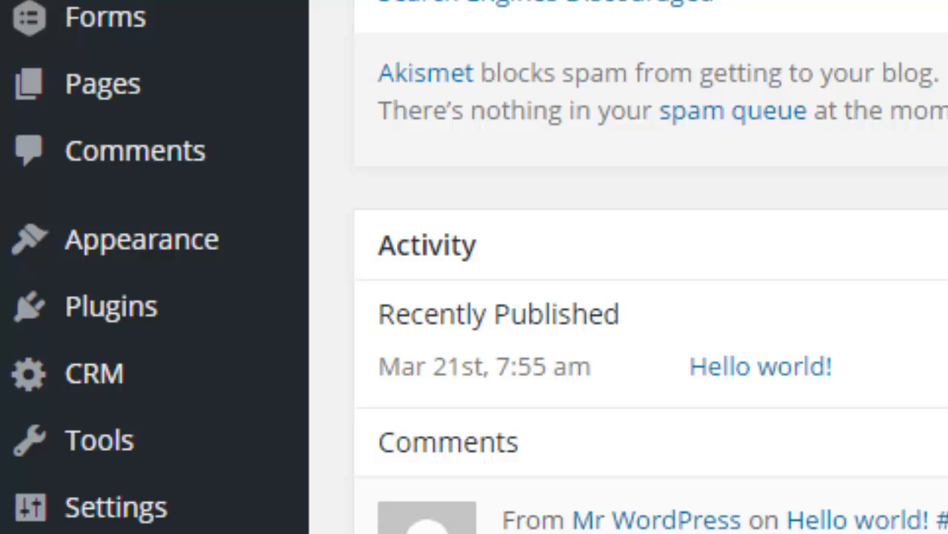
mouse_move(110, 305)
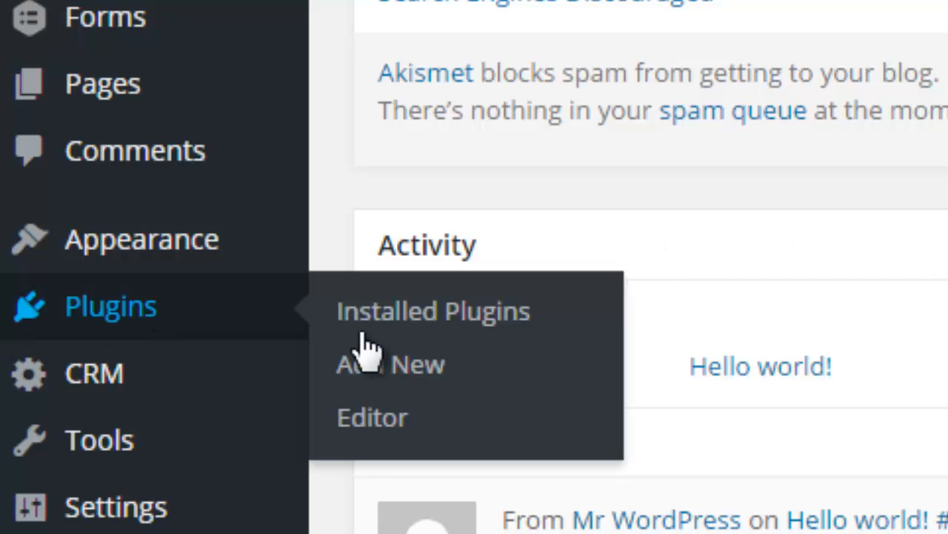
mouse_move(907, 306)
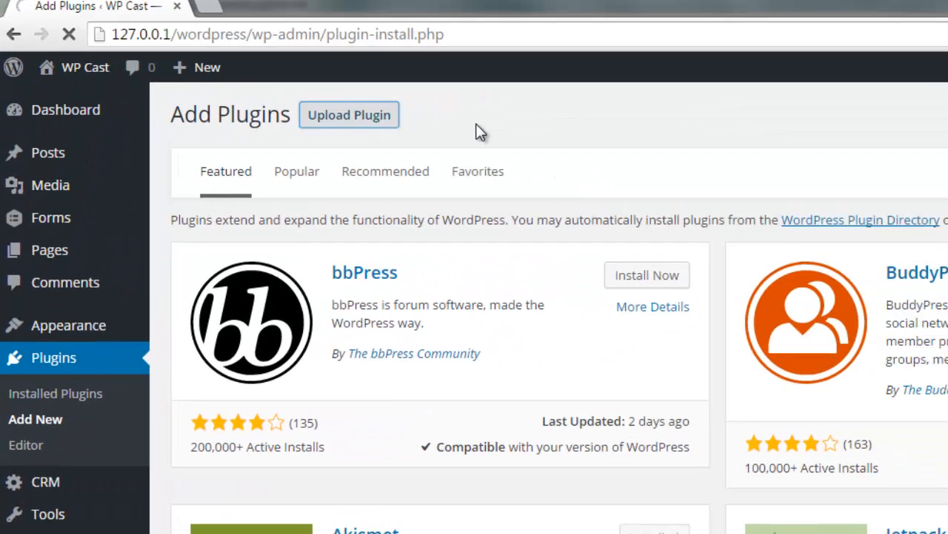
- Bring up Upload Plugin, browse the add-on zip files, then cancel without choosing one
left_click(348, 116)
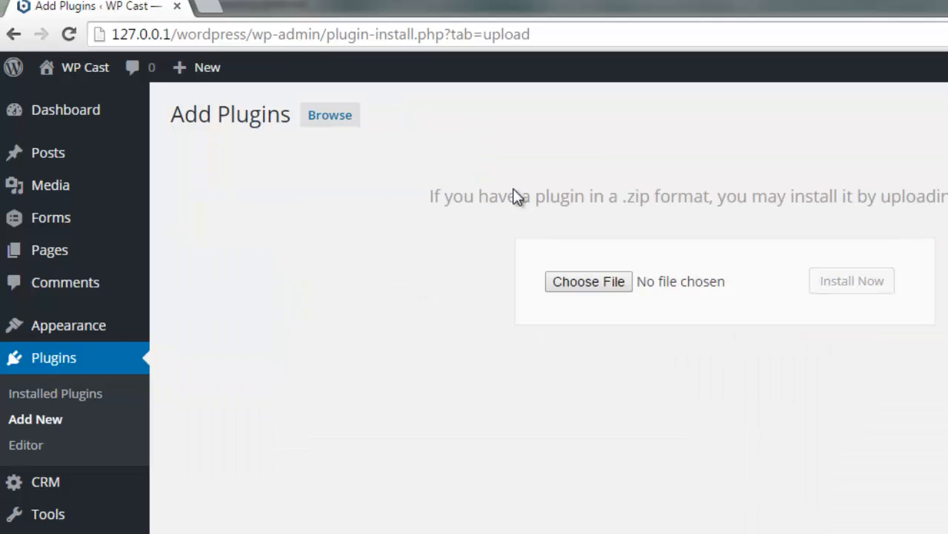
left_click(588, 282)
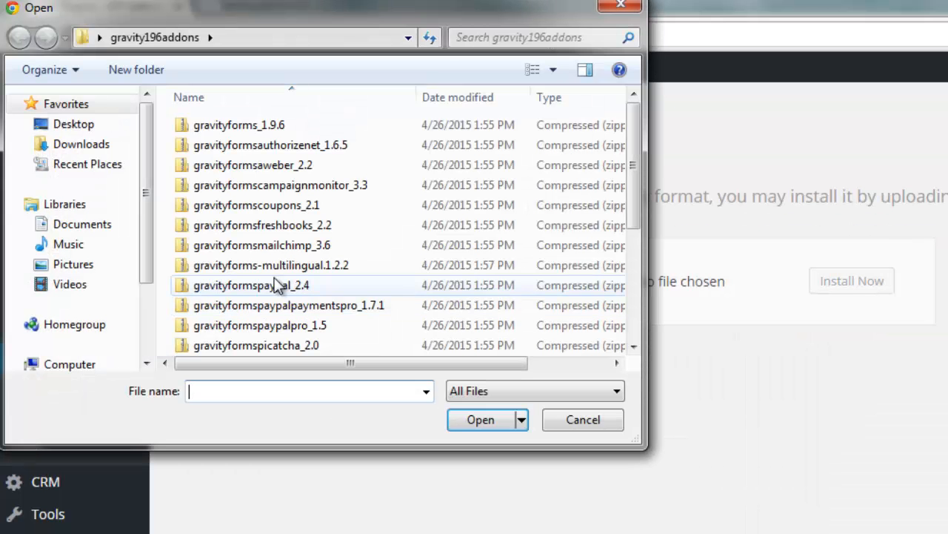
mouse_move(245, 297)
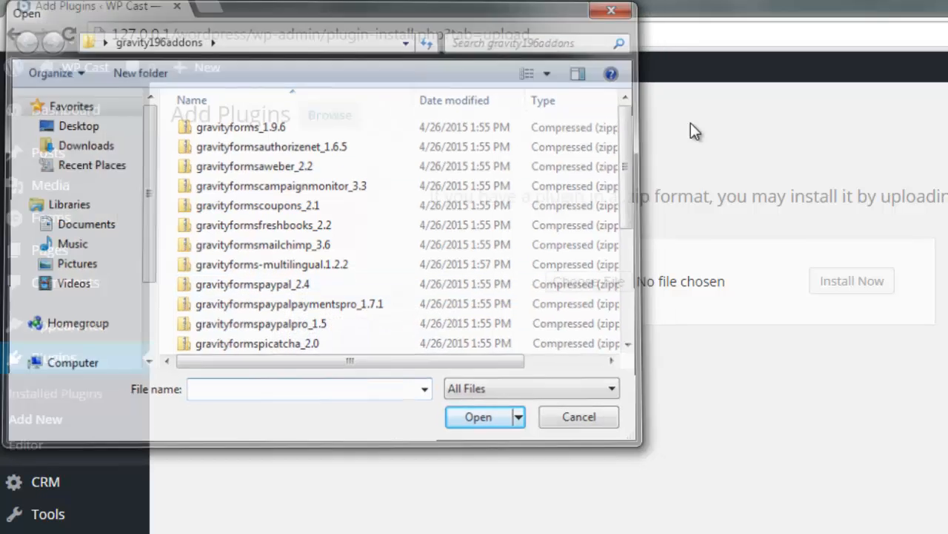
left_click(578, 417)
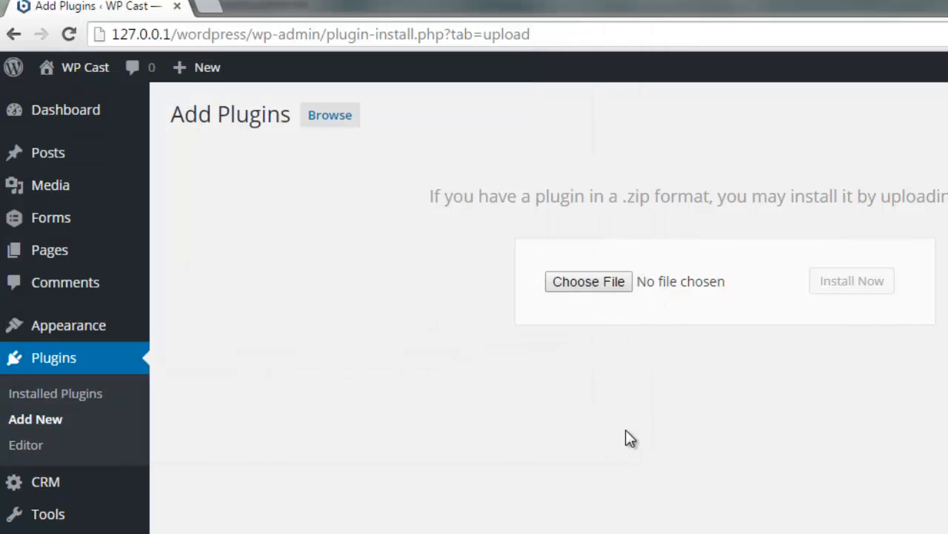
mouse_move(418, 481)
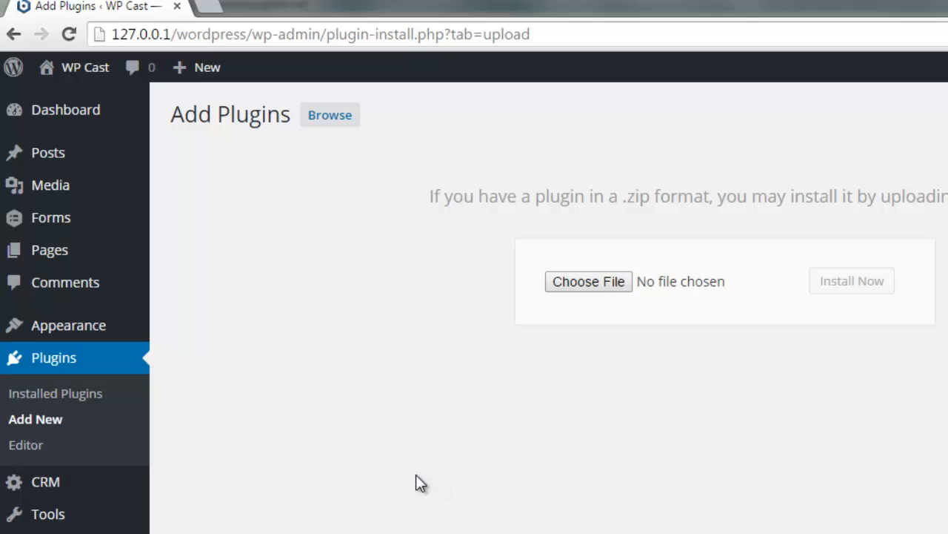
mouse_move(556, 485)
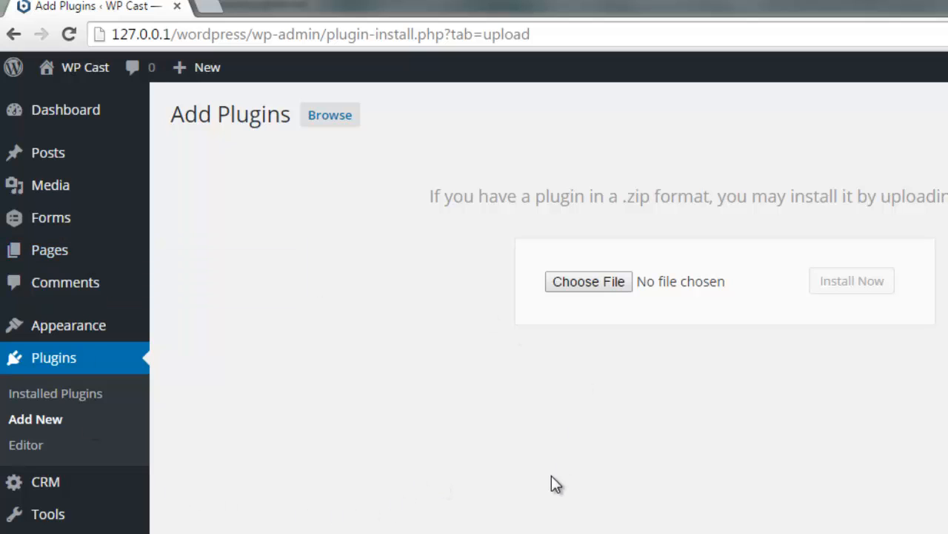
mouse_move(51, 216)
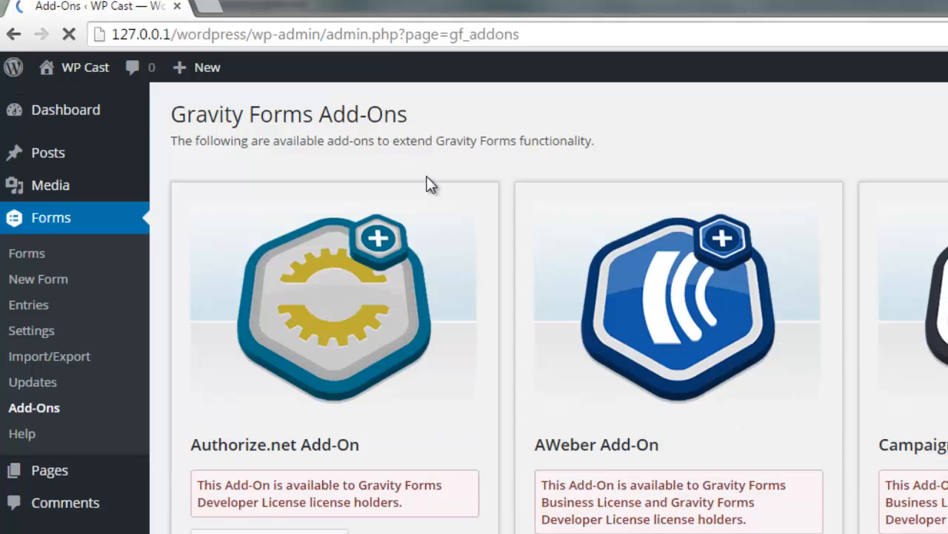
- Scroll the Add-Ons catalogue to the PayPal Add-On card showing it as Active
scroll("down", 3)
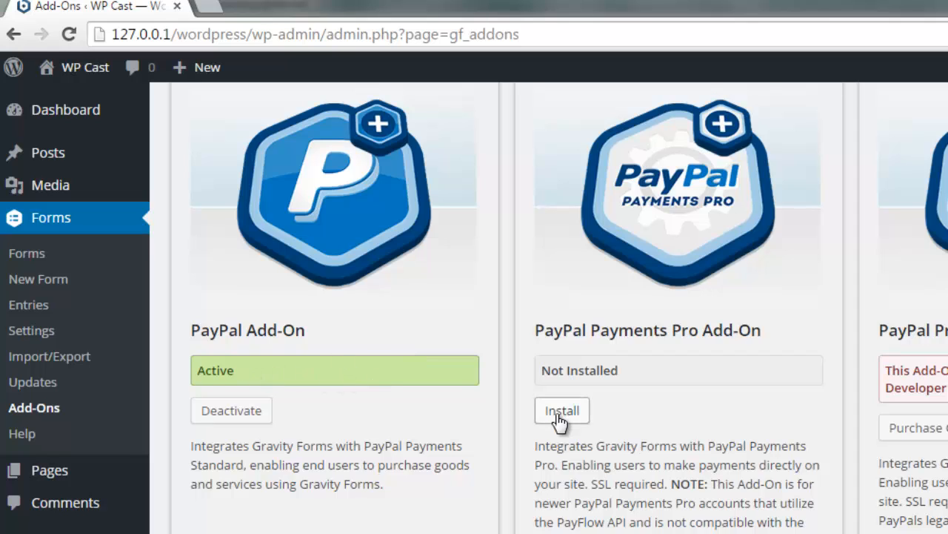
mouse_move(514, 429)
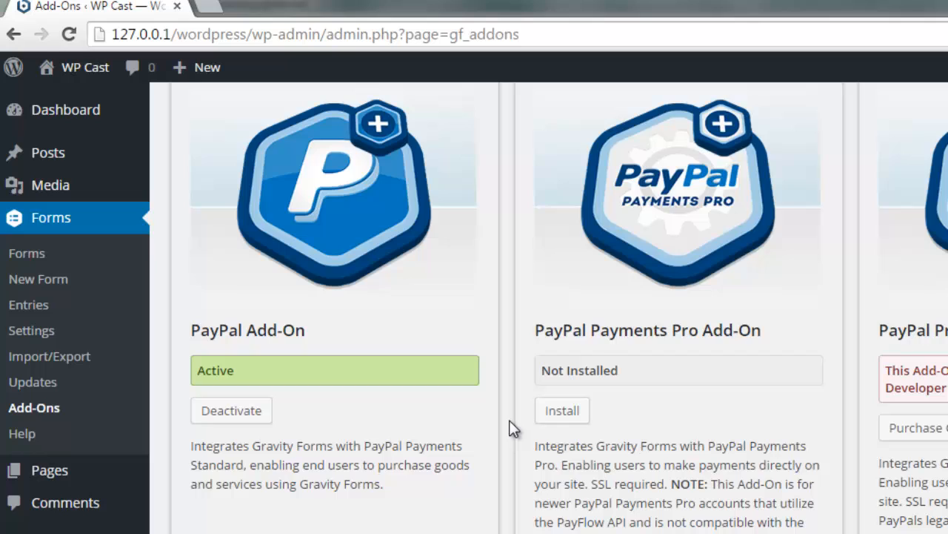
double_click(215, 370)
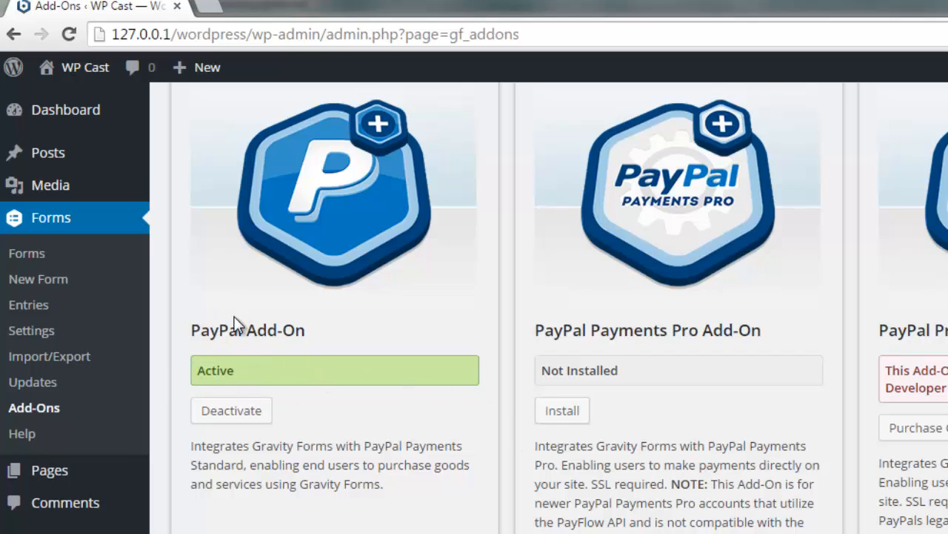
mouse_move(32, 383)
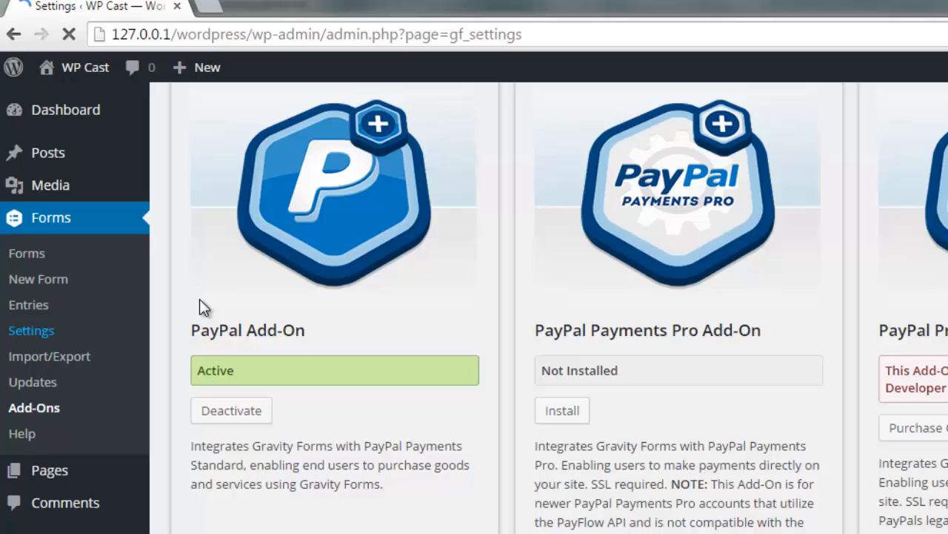
- Load the Gravity Forms PayPal settings and launch PayPal's IPN Settings page in a new tab
left_click(31, 329)
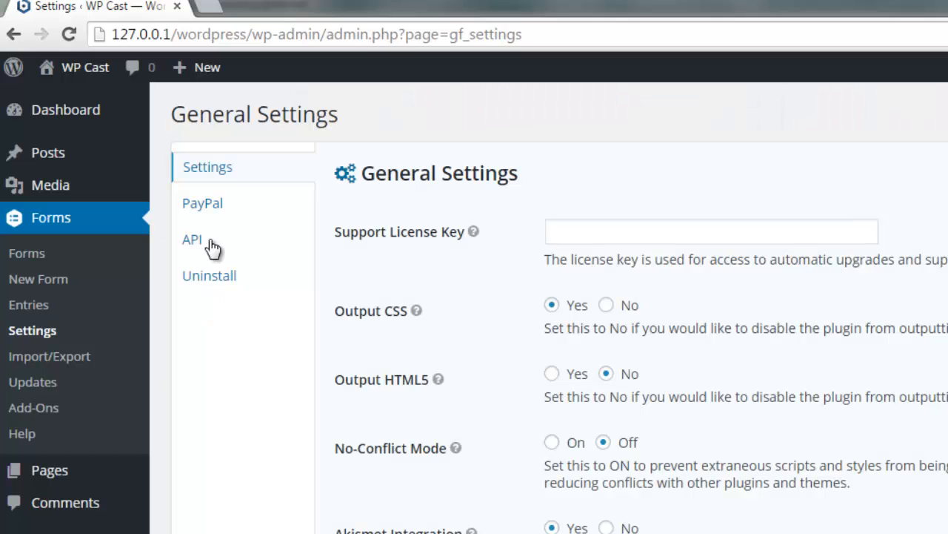
left_click(201, 203)
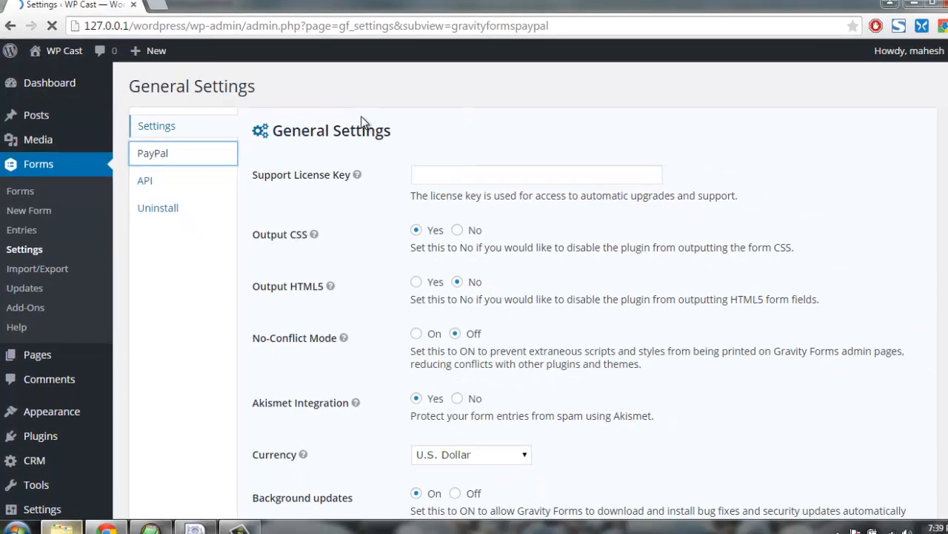
left_click(152, 153)
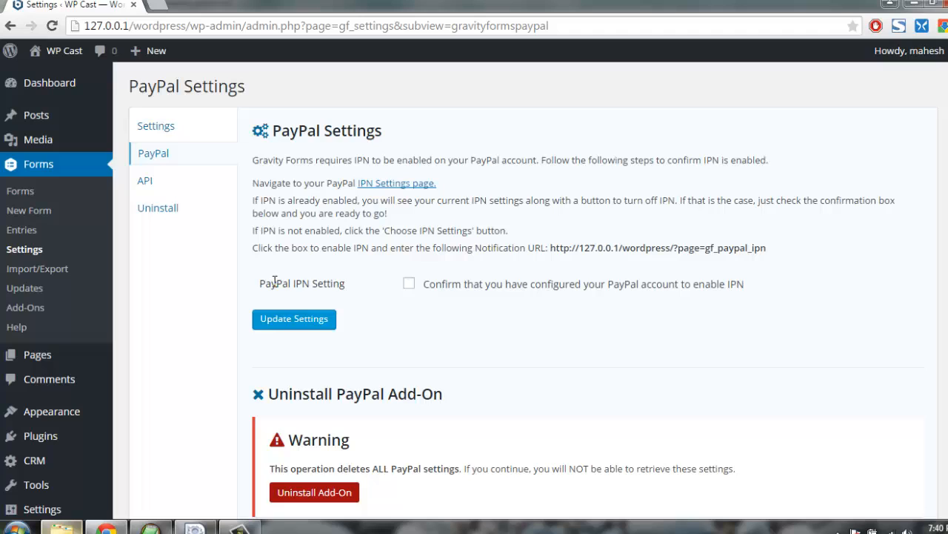
mouse_move(340, 283)
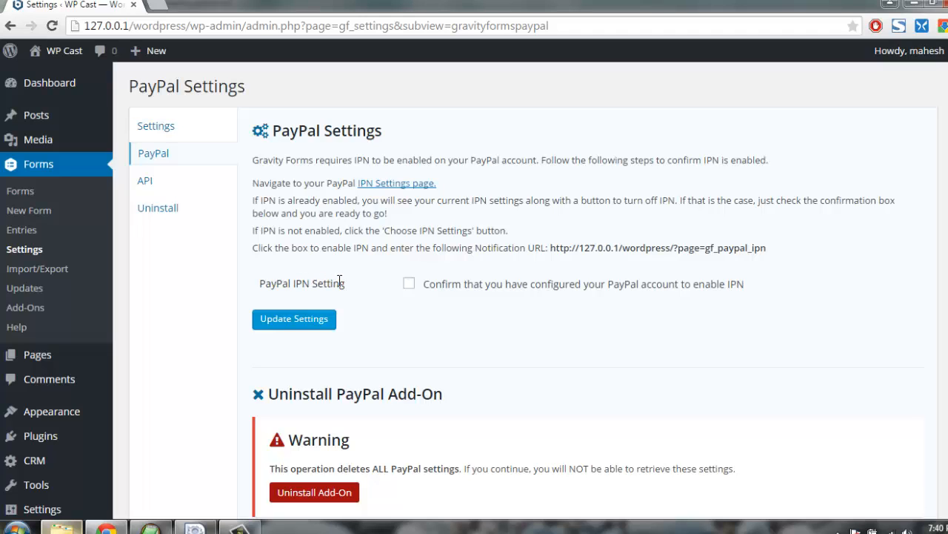
mouse_move(391, 271)
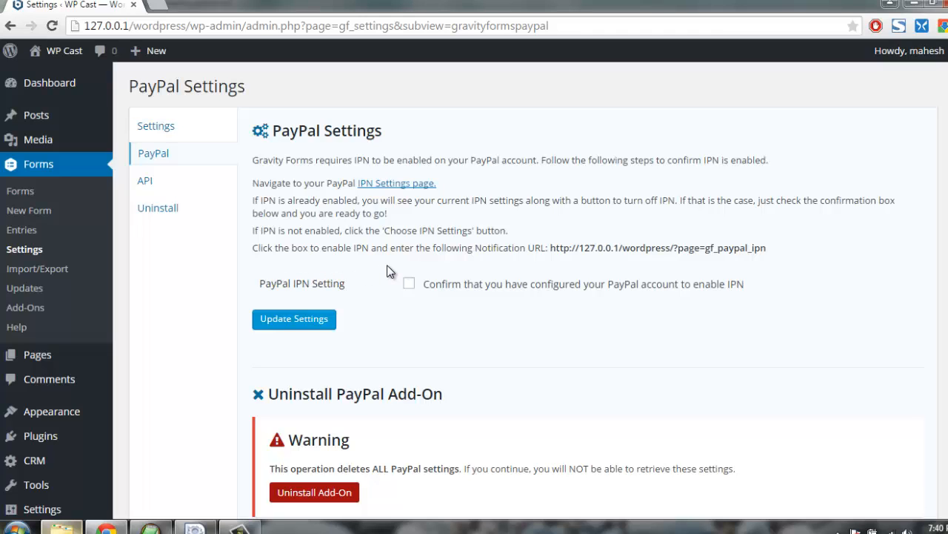
mouse_move(440, 248)
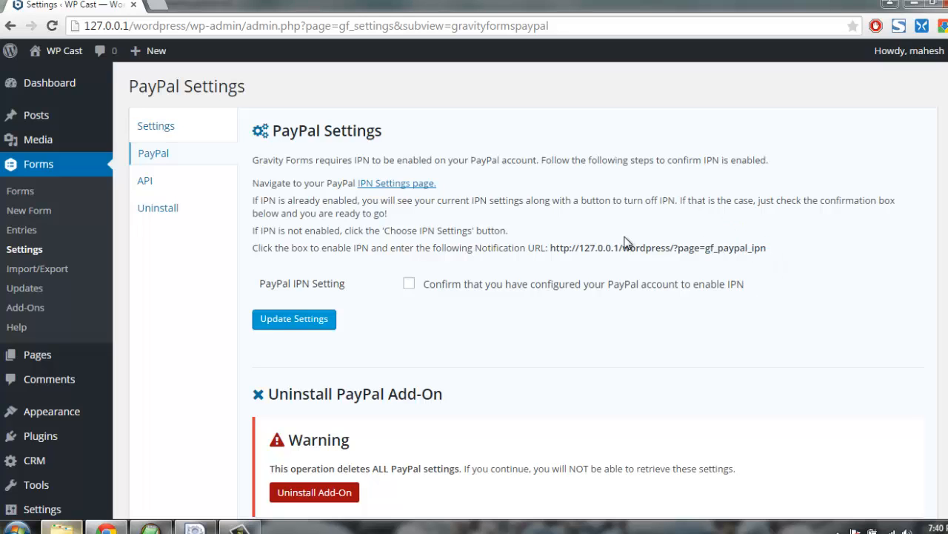
mouse_move(385, 296)
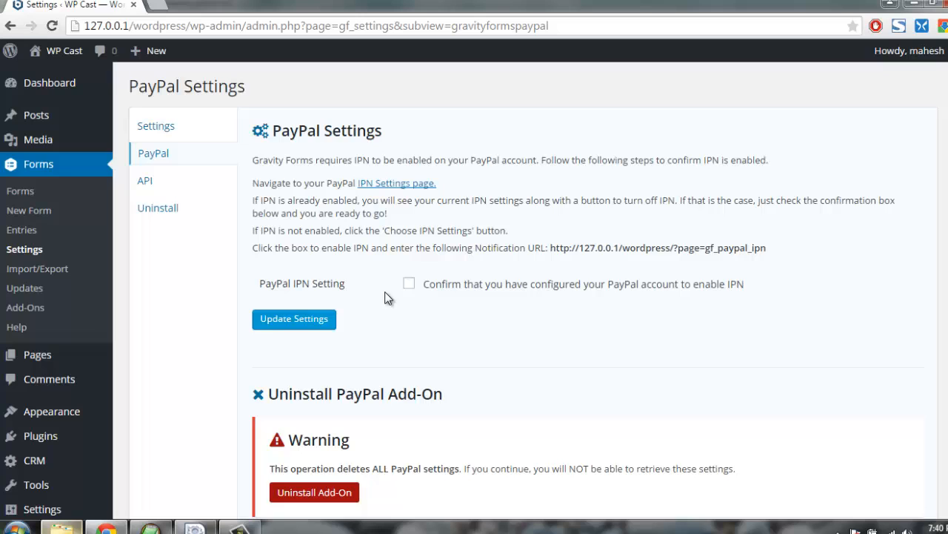
mouse_move(385, 192)
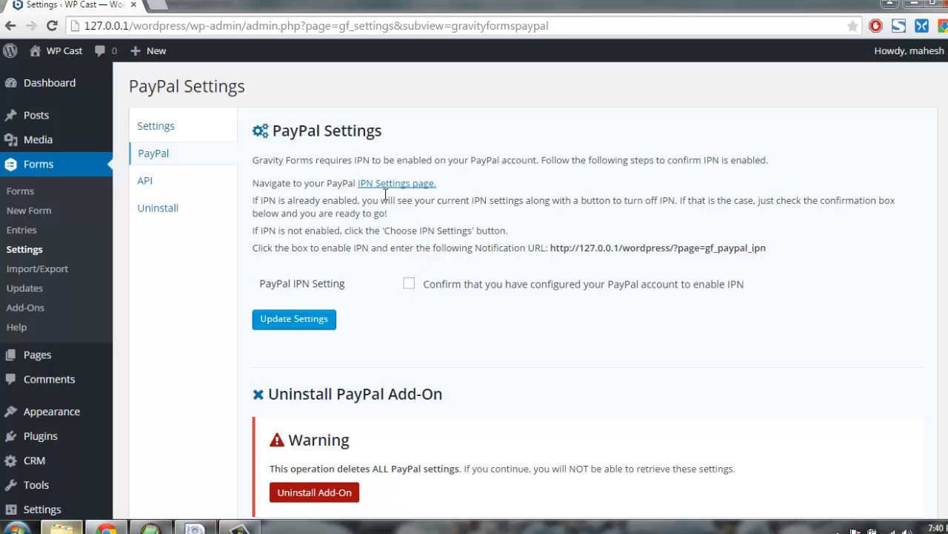
mouse_move(395, 184)
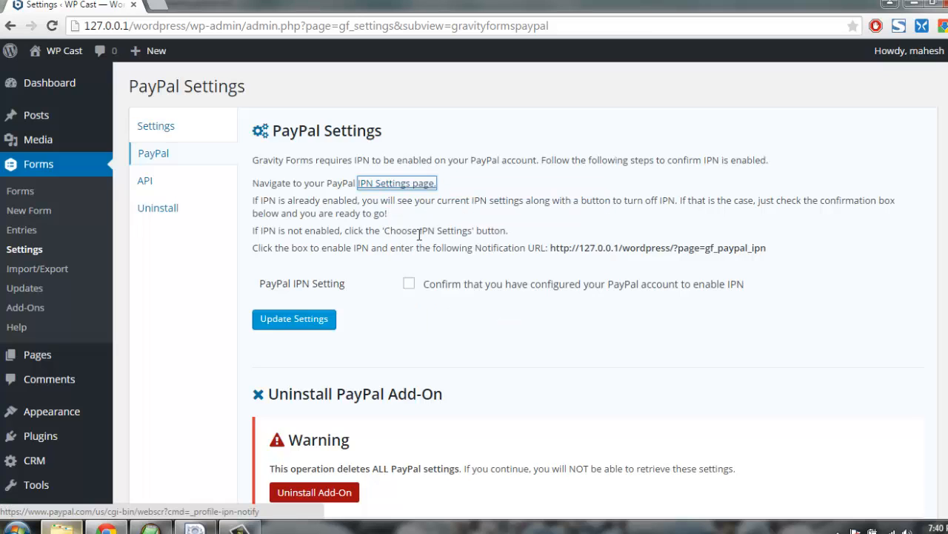
left_click(397, 184)
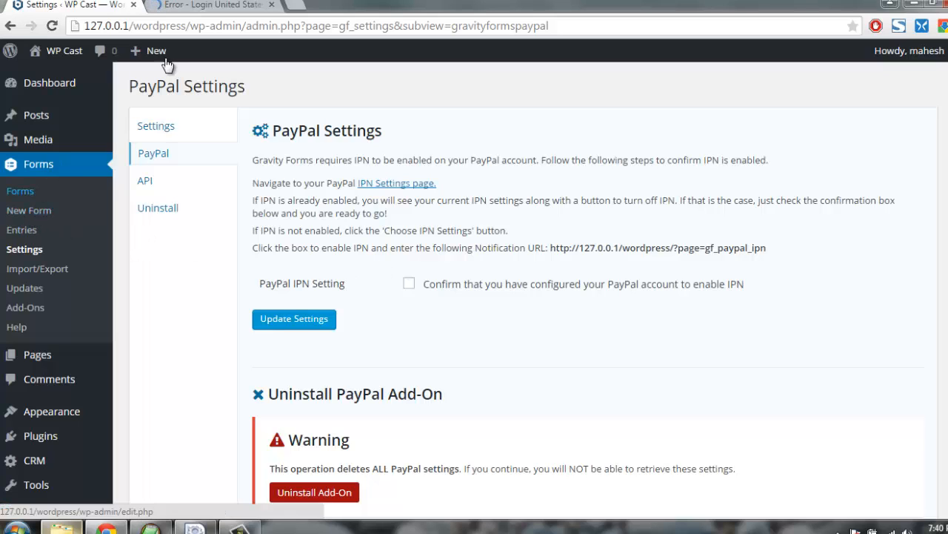
left_click(211, 6)
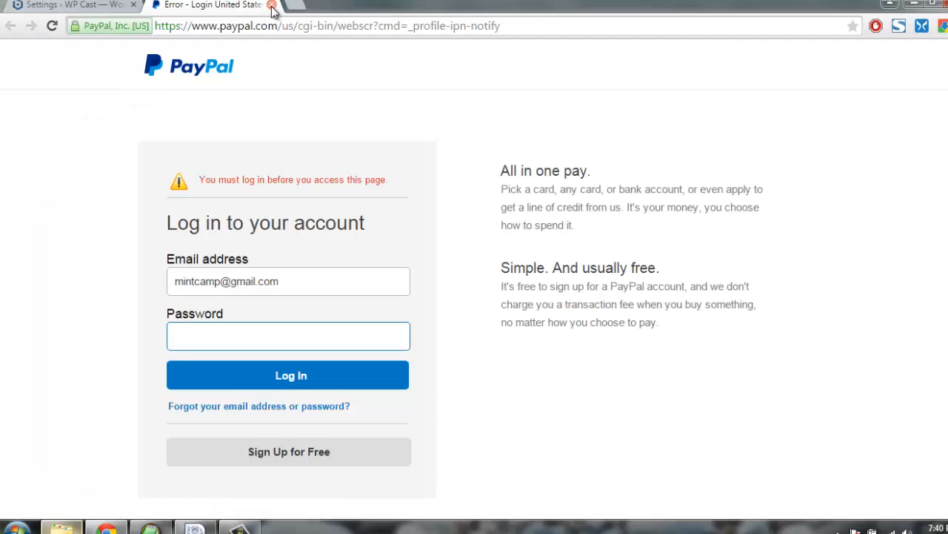
mouse_move(156, 216)
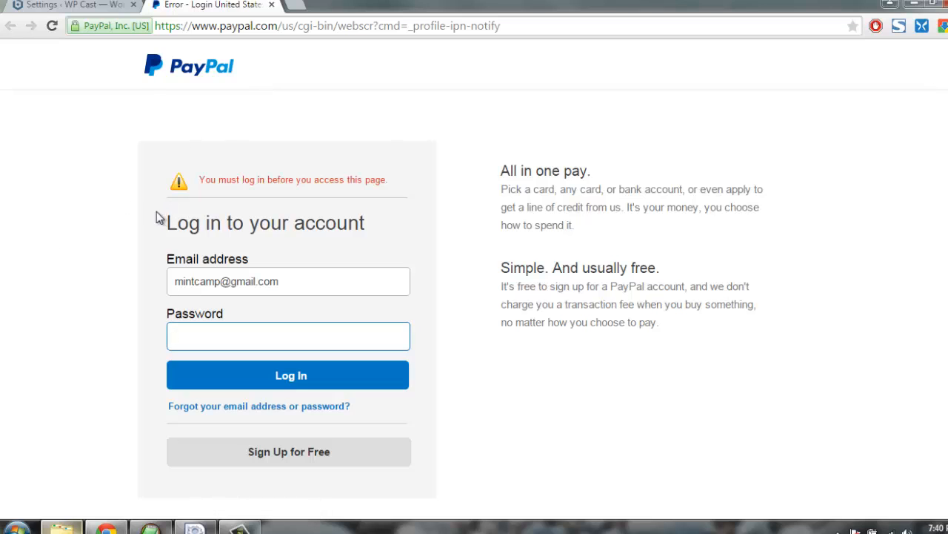
mouse_move(269, 12)
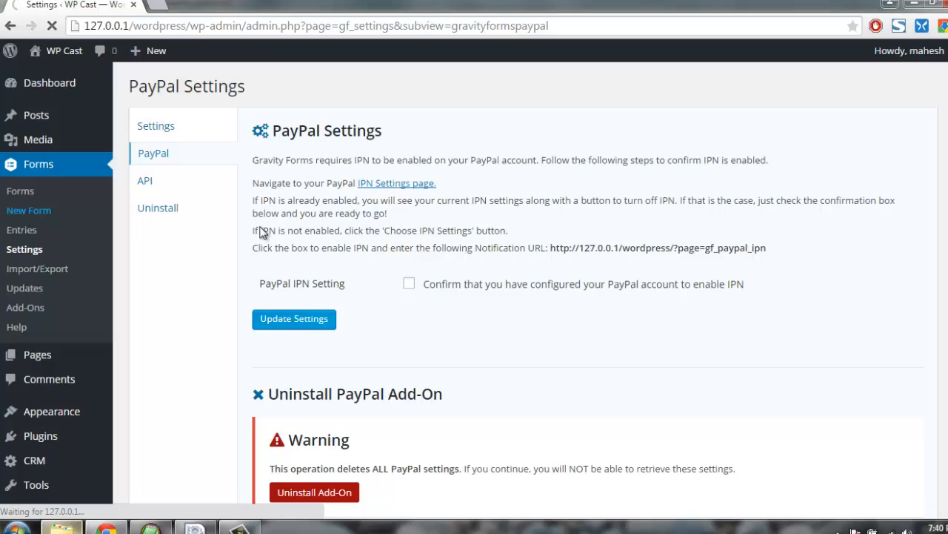
- Start a new form and enter the title 'Payment Form' in the Create a New Form dialog
left_click(28, 211)
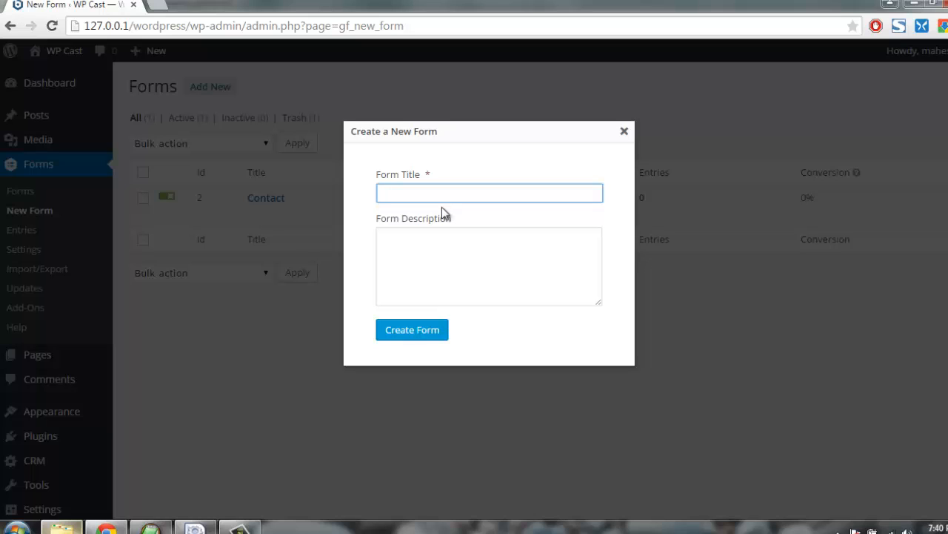
left_click(490, 193)
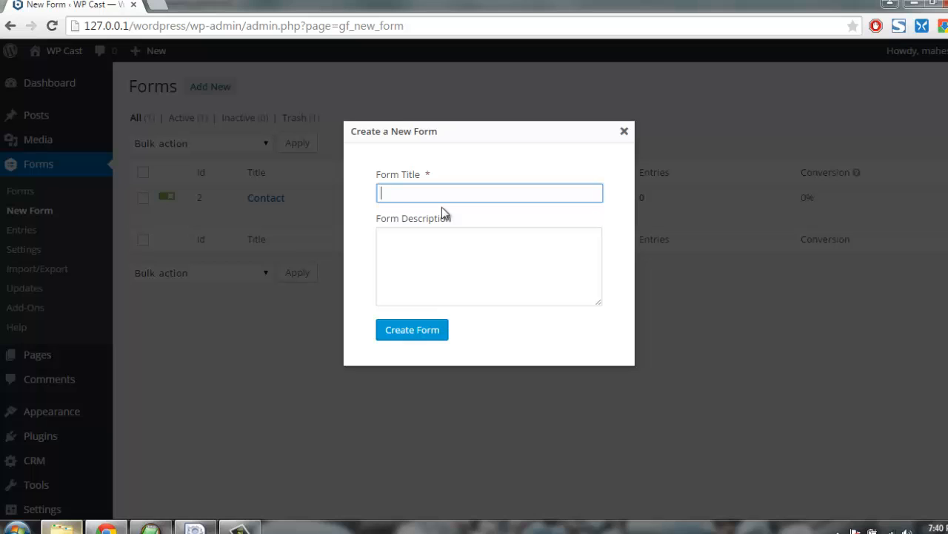
type("Payment")
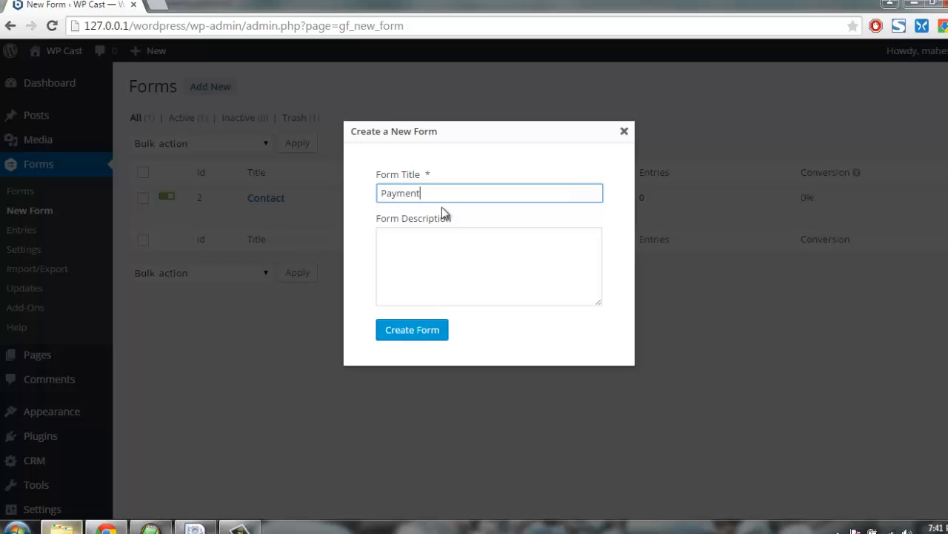
type("Form")
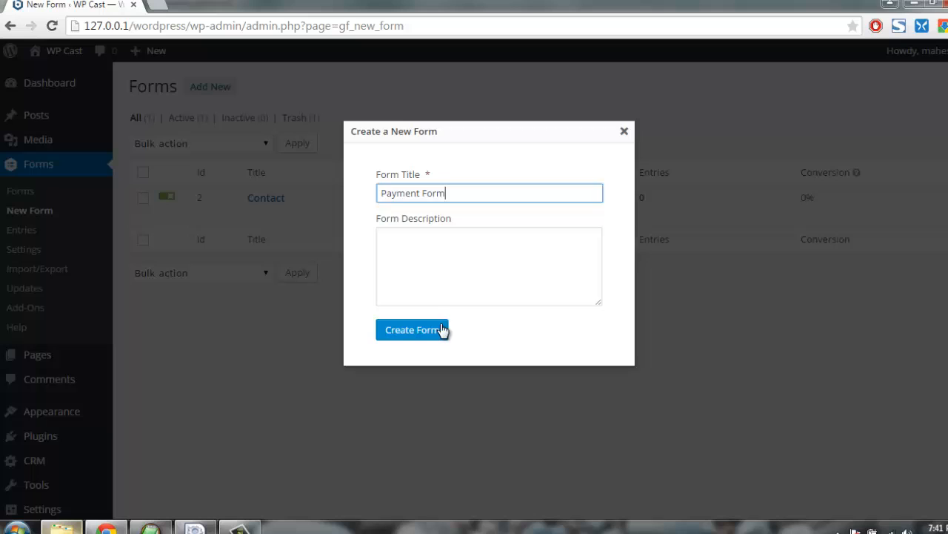
- Create the Payment Form and expand the Pricing Fields panel in its empty editor
left_click(412, 329)
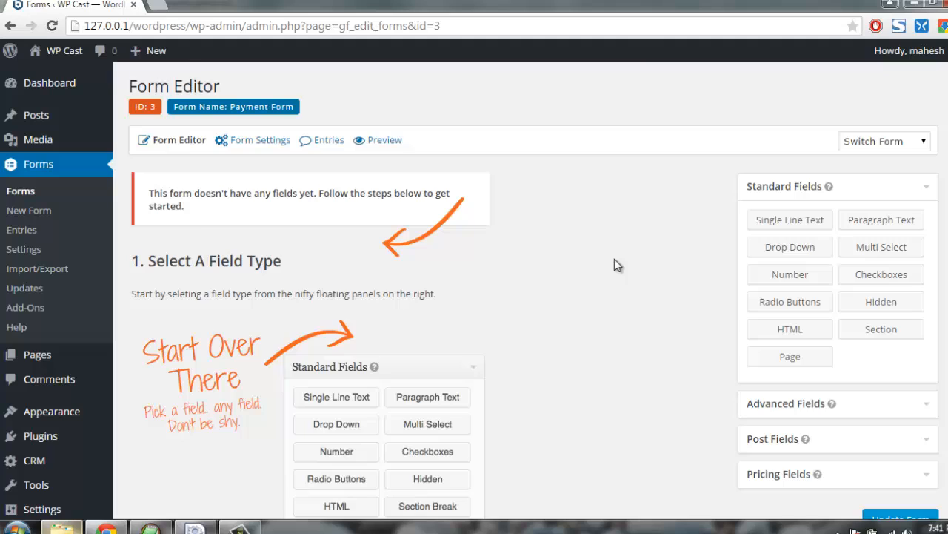
scroll("down", 3)
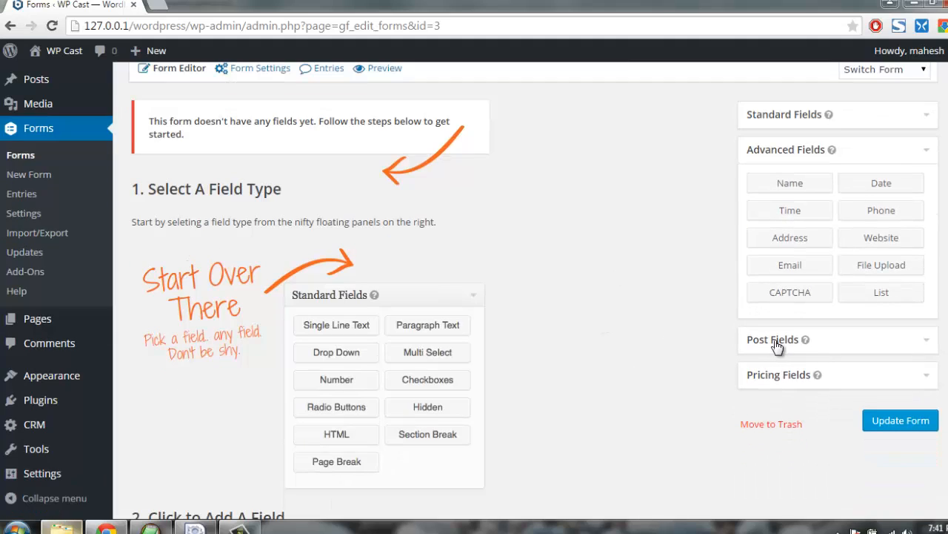
left_click(772, 339)
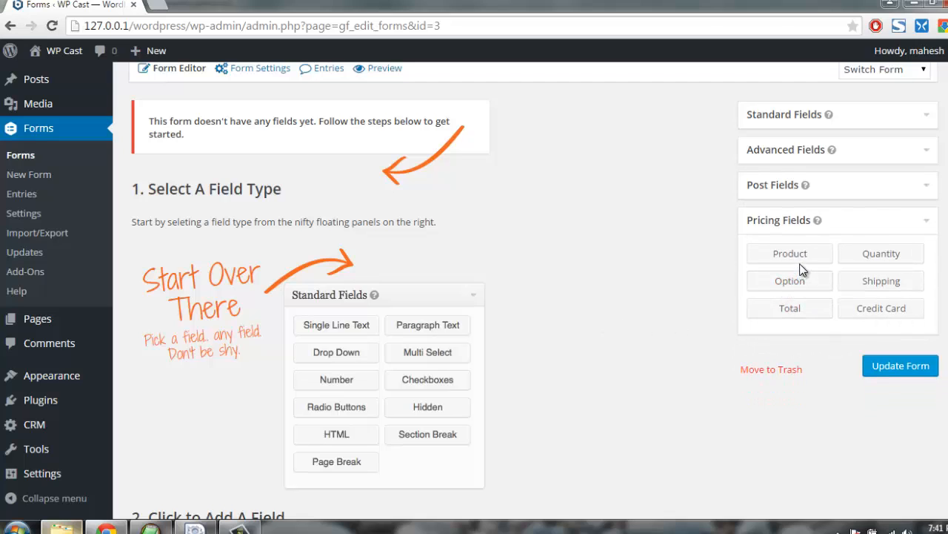
mouse_move(880, 306)
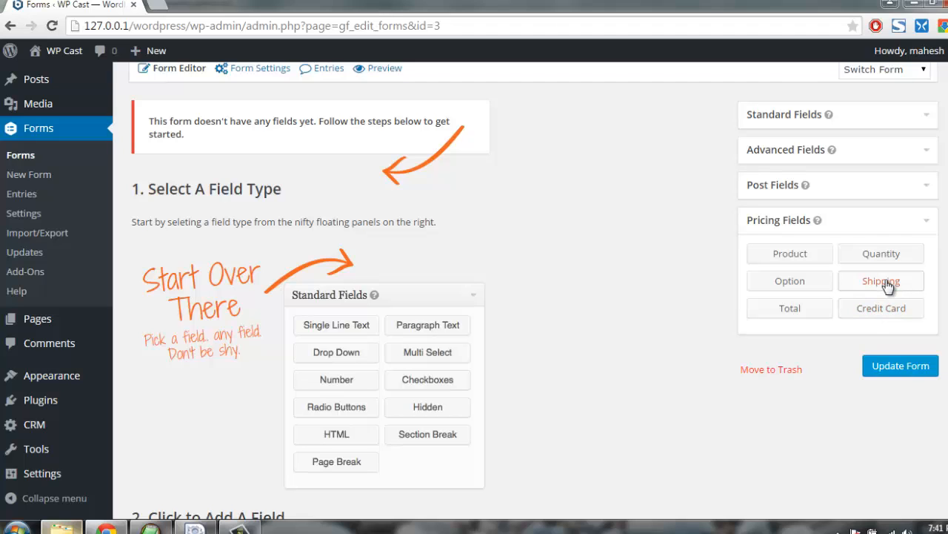
mouse_move(803, 326)
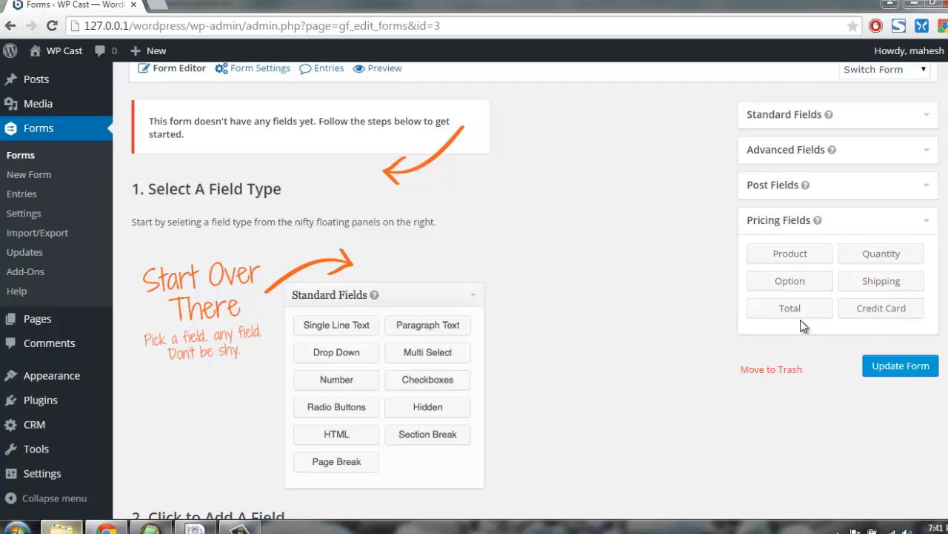
mouse_move(880, 252)
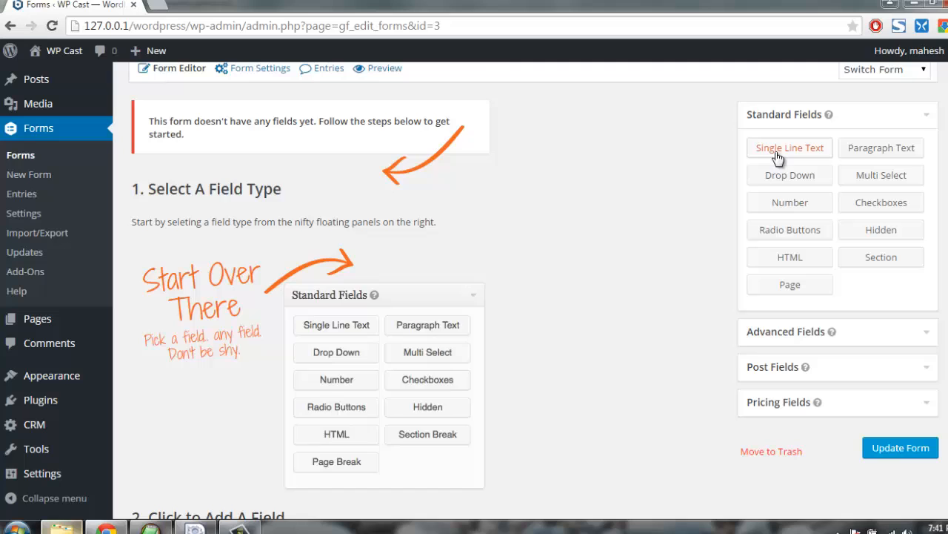
left_click(789, 148)
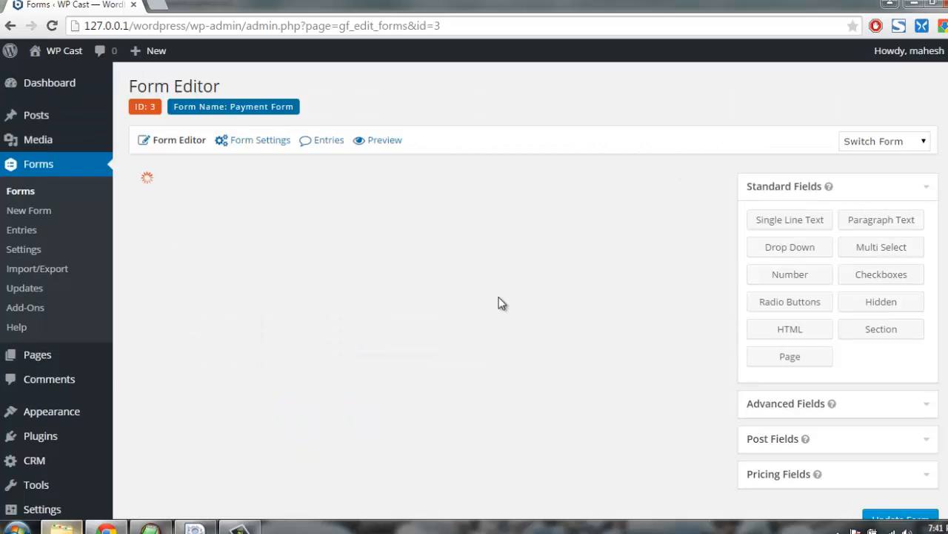
left_click(789, 219)
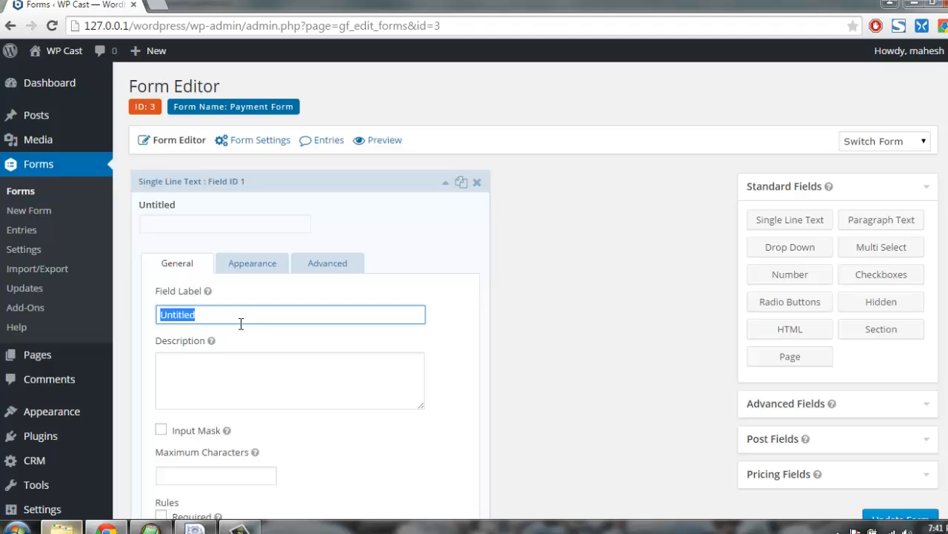
type("Product Q")
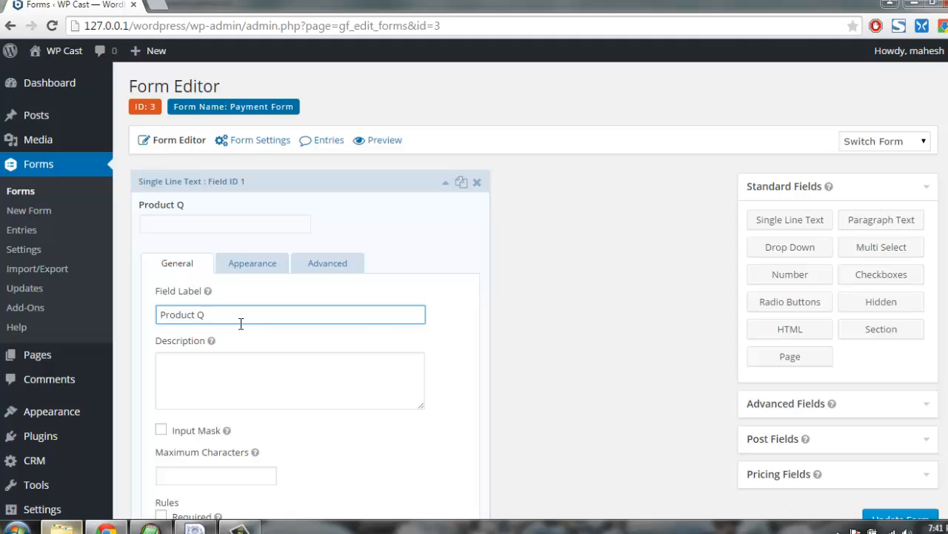
type("uantity")
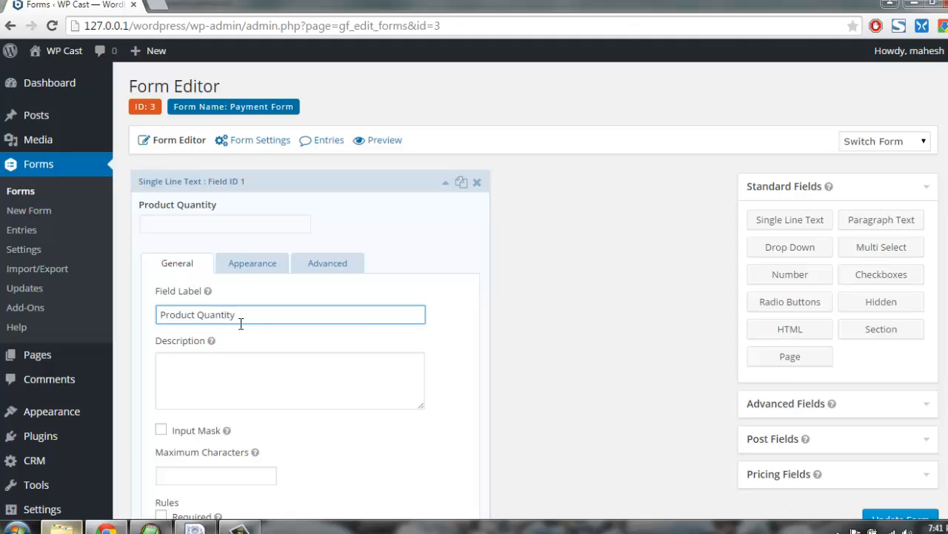
scroll("down", 3)
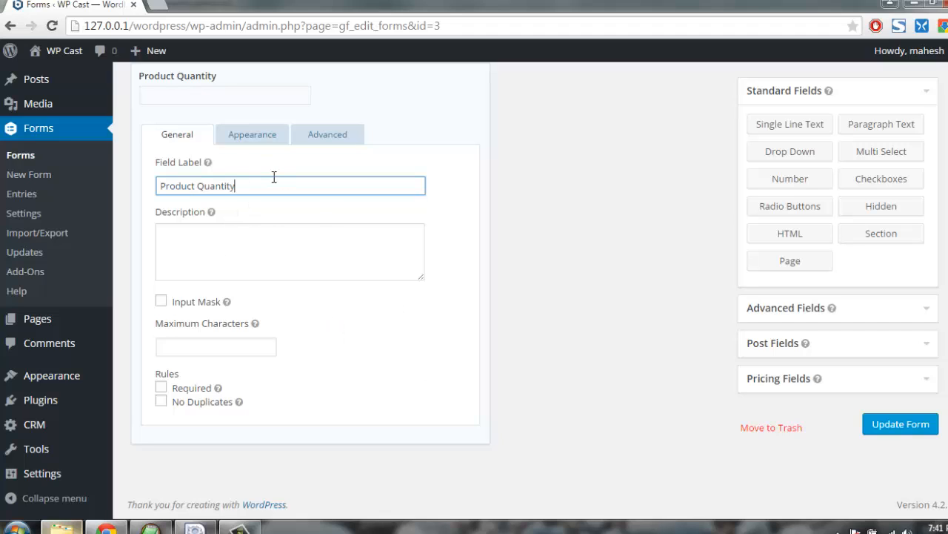
double_click(215, 186)
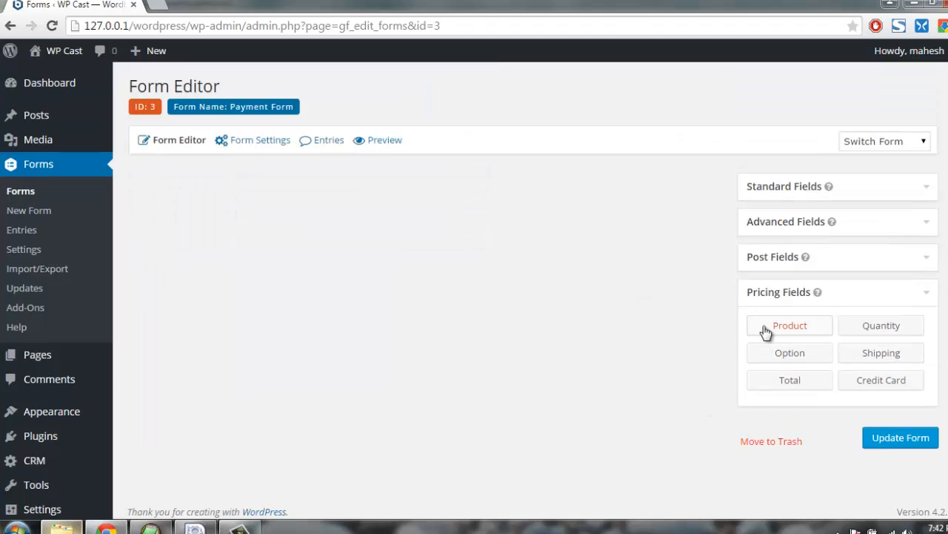
mouse_move(642, 316)
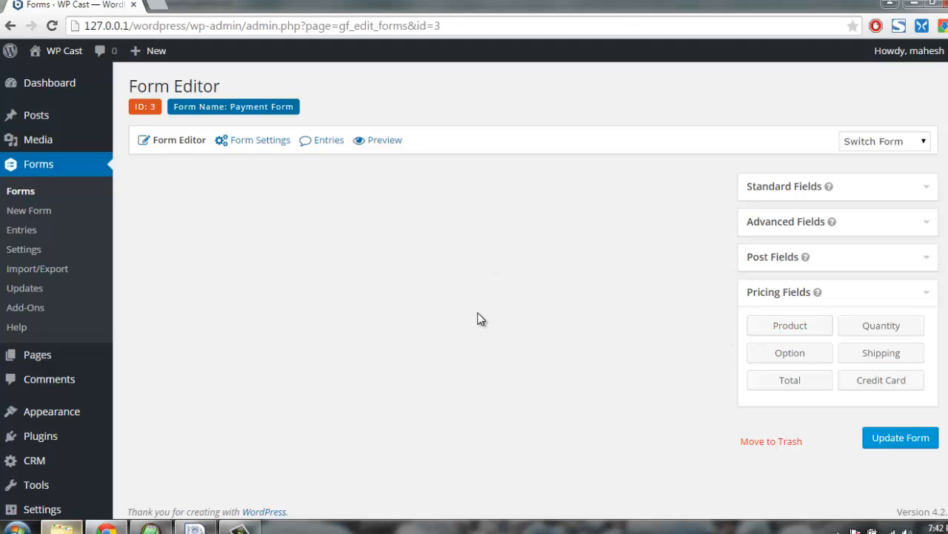
- Add a Product field to the form and label it 'Cheesecake'
left_click_drag(790, 325, 166, 174)
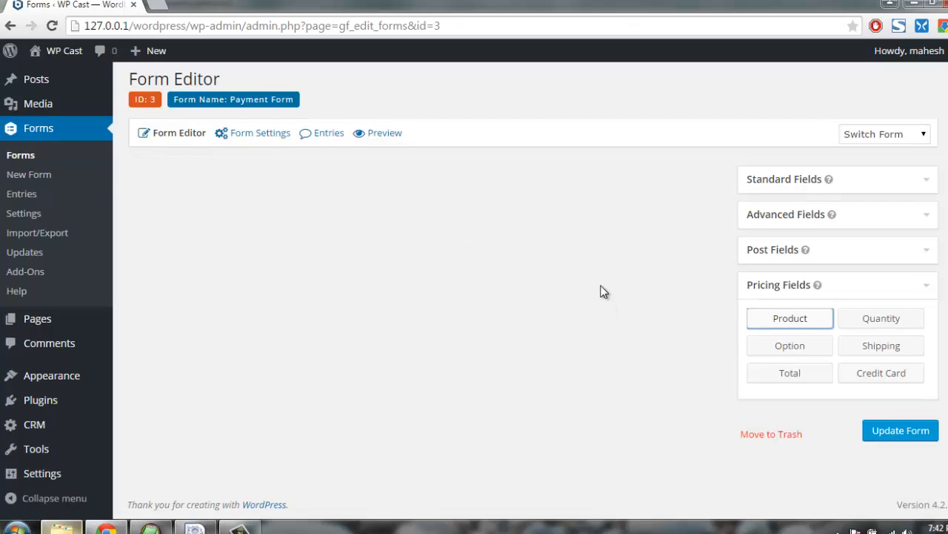
left_click(789, 317)
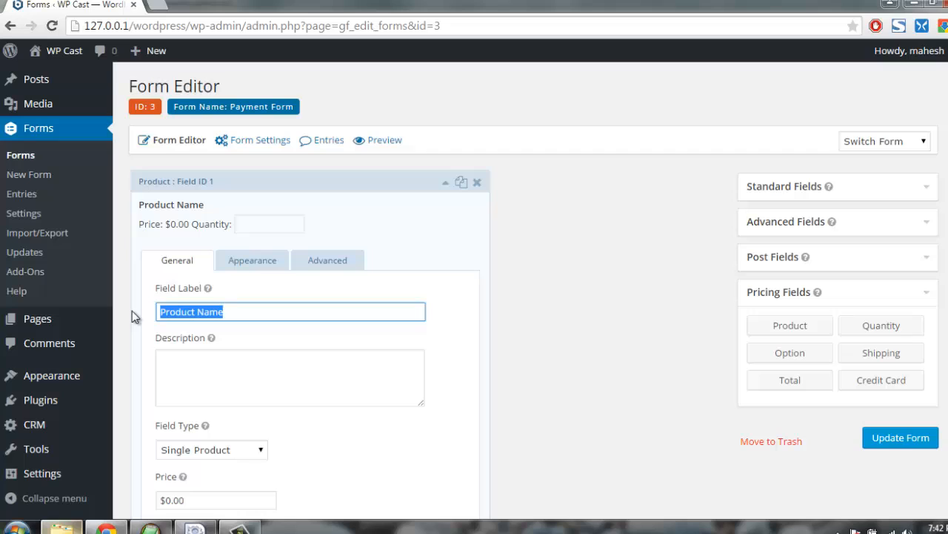
type("Chees")
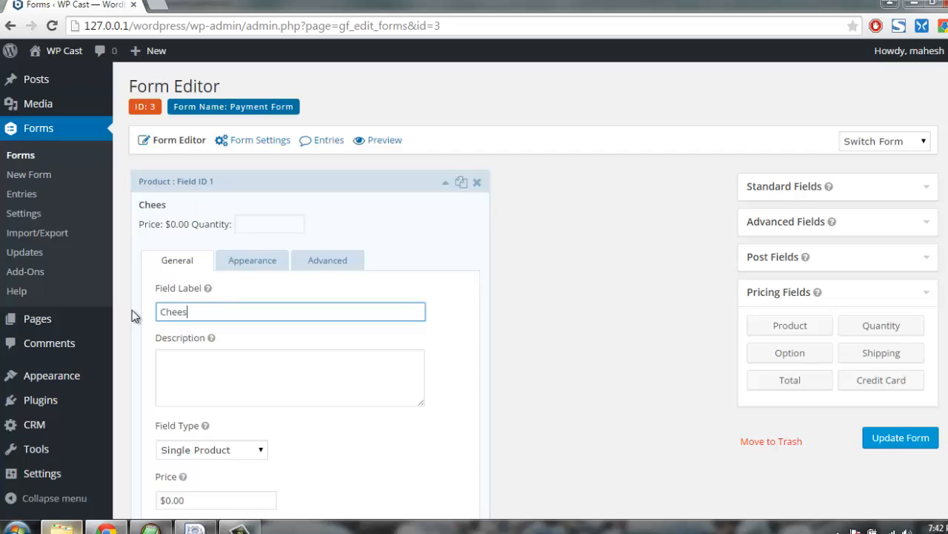
type("ecake")
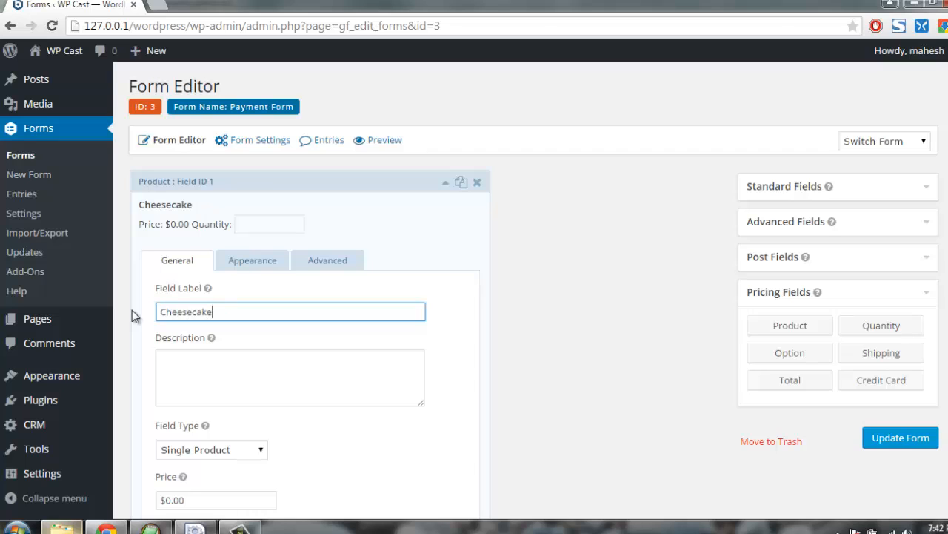
left_click(477, 181)
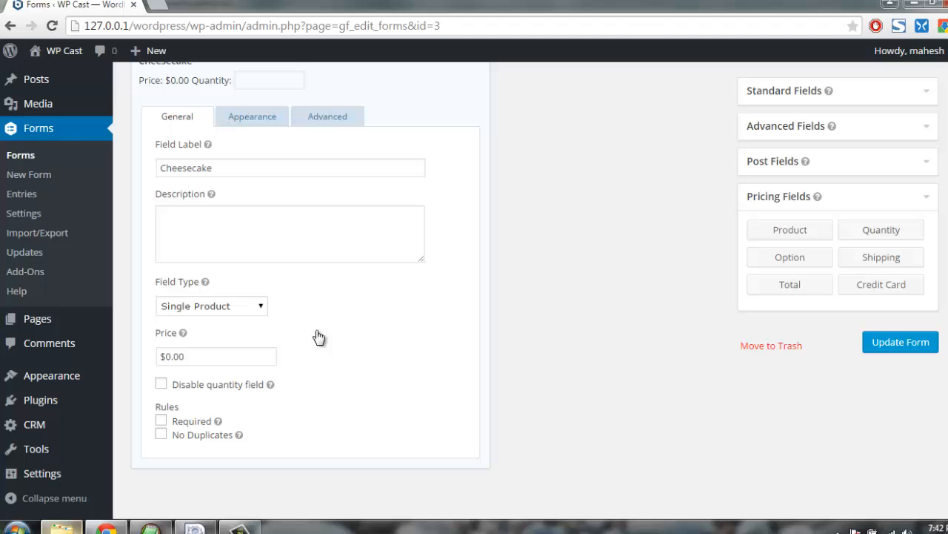
- Set the Cheesecake price to 5 and collapse the field's settings
left_click(216, 356)
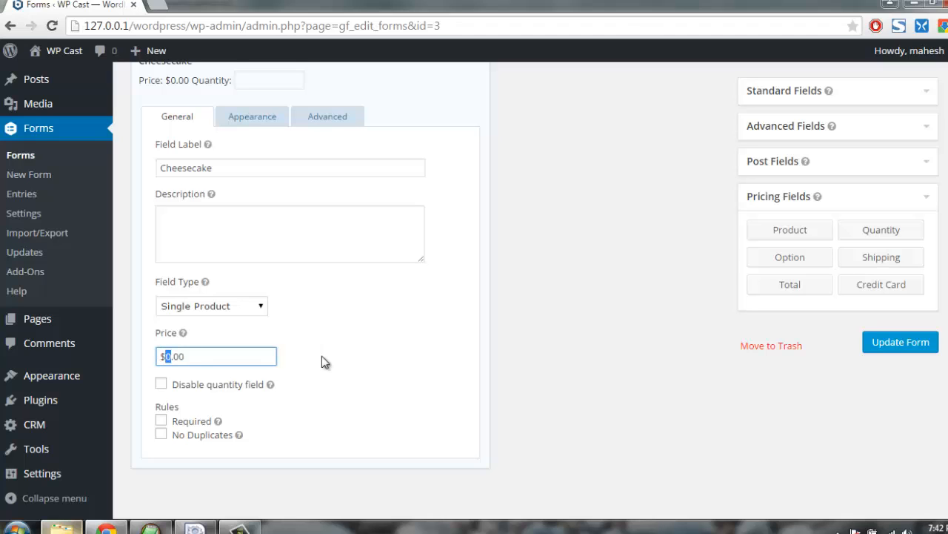
type("5")
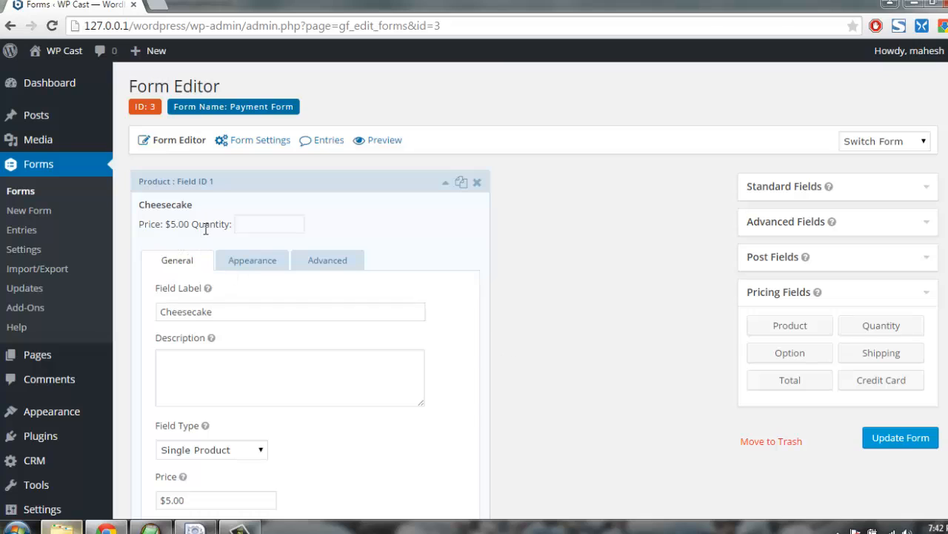
left_click(444, 180)
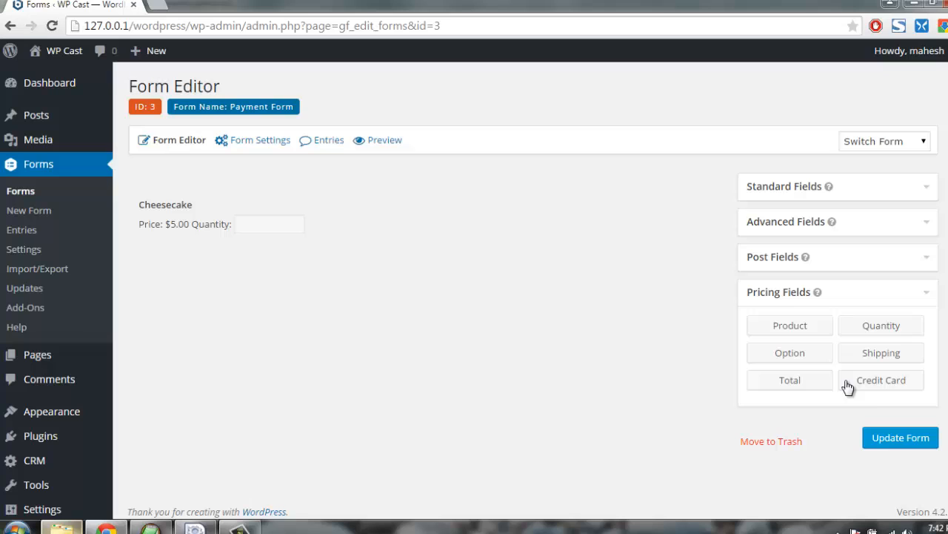
- Add a Credit Card field below Cheesecake, then start a new page via Pages > Add New in another tab
left_click(881, 380)
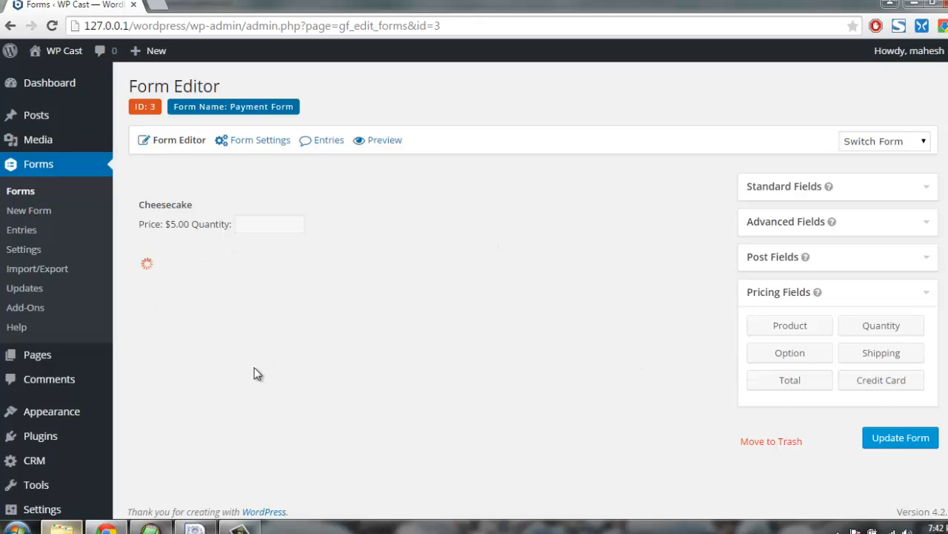
left_click(880, 380)
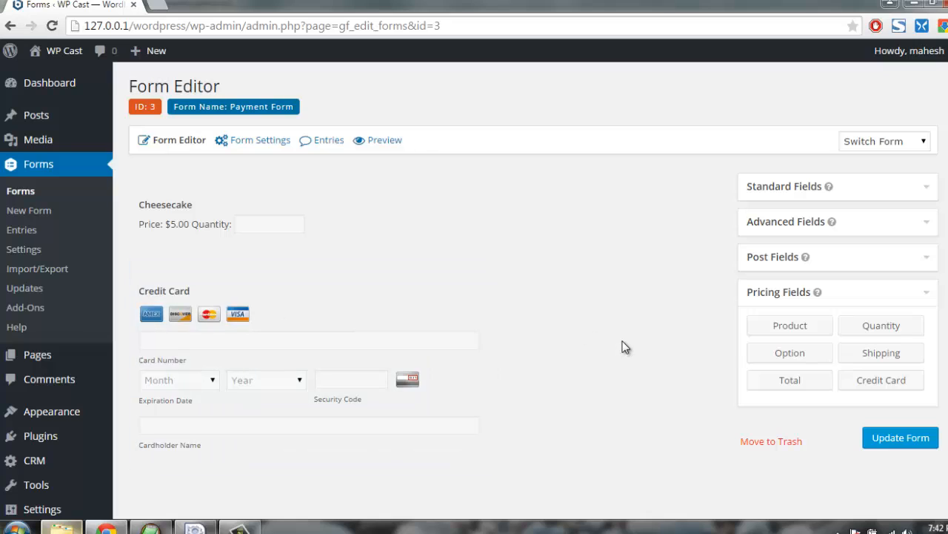
scroll("down", 3)
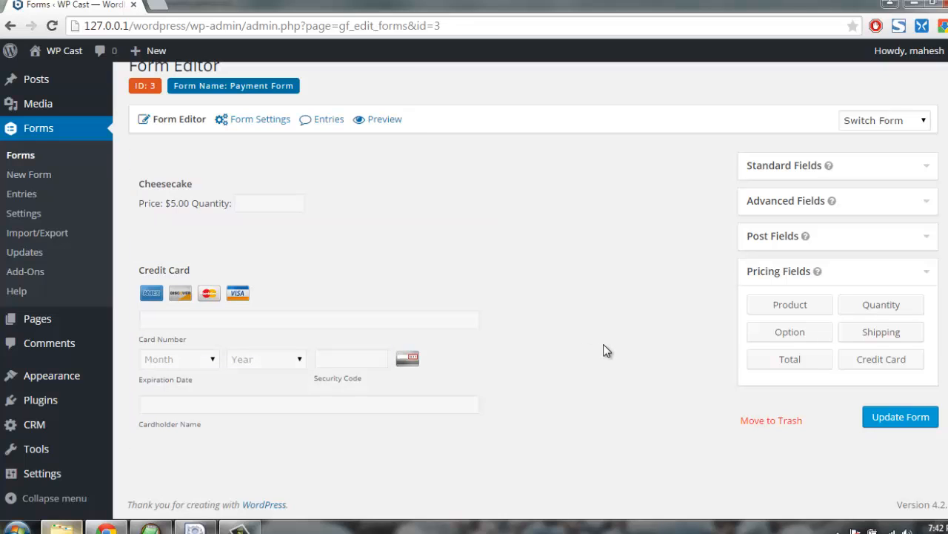
left_click(901, 416)
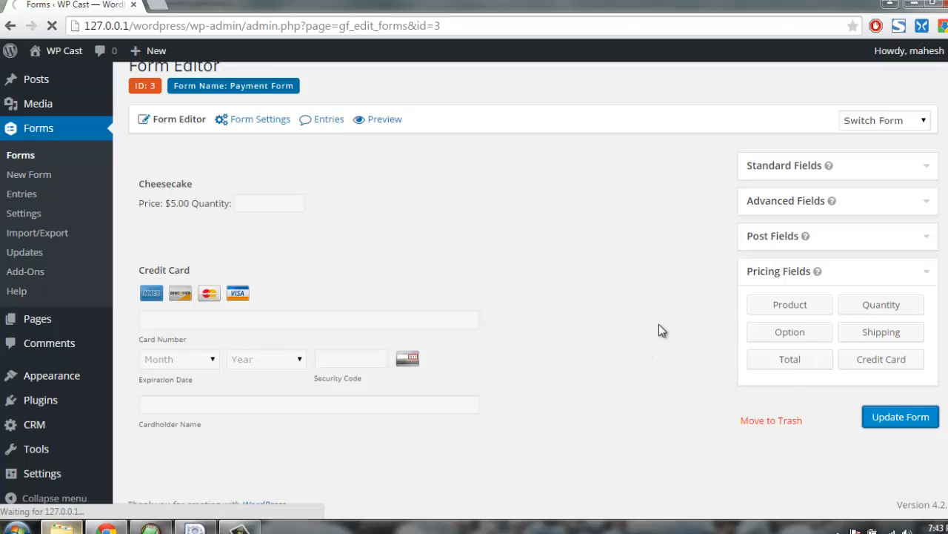
left_click(901, 417)
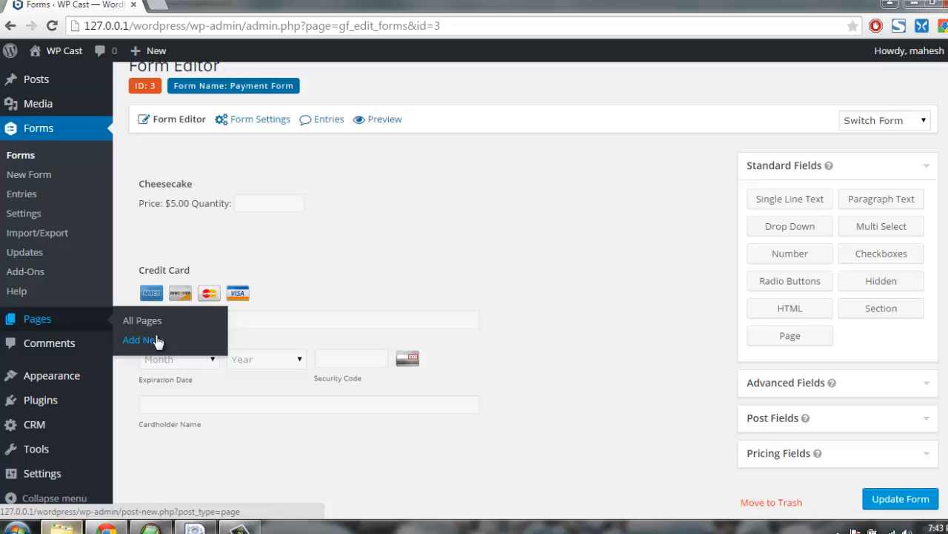
left_click(139, 339)
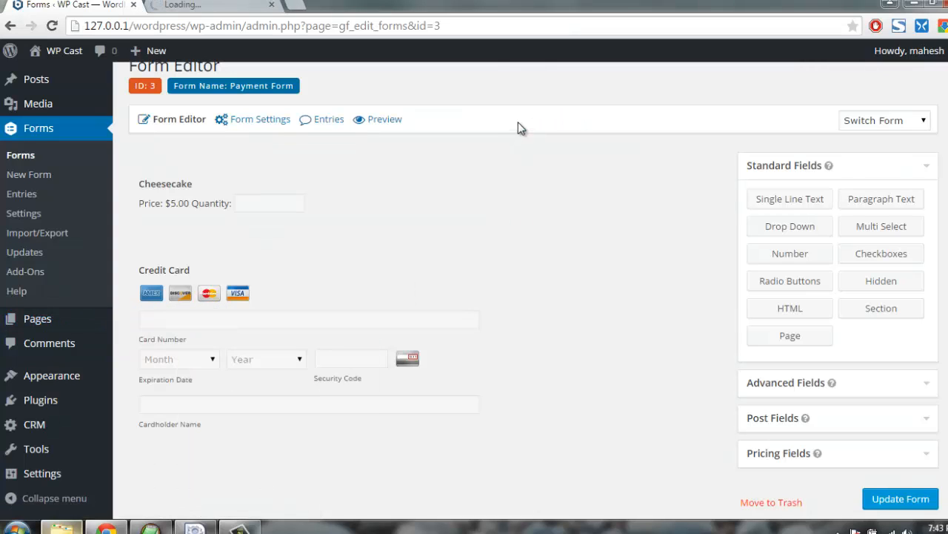
mouse_move(338, 134)
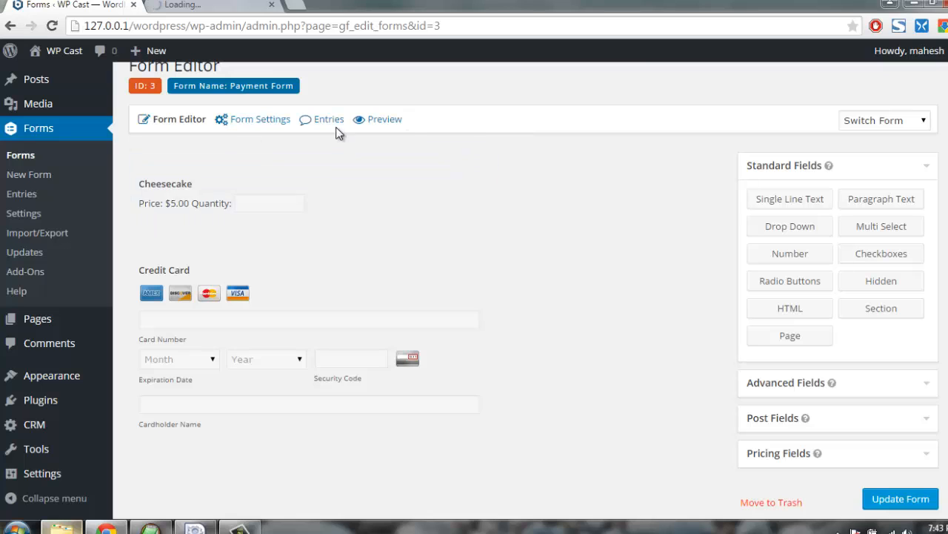
- Preview the Payment Form and enter a Cheesecake quantity of 4 before moving to Card Number
left_click(384, 118)
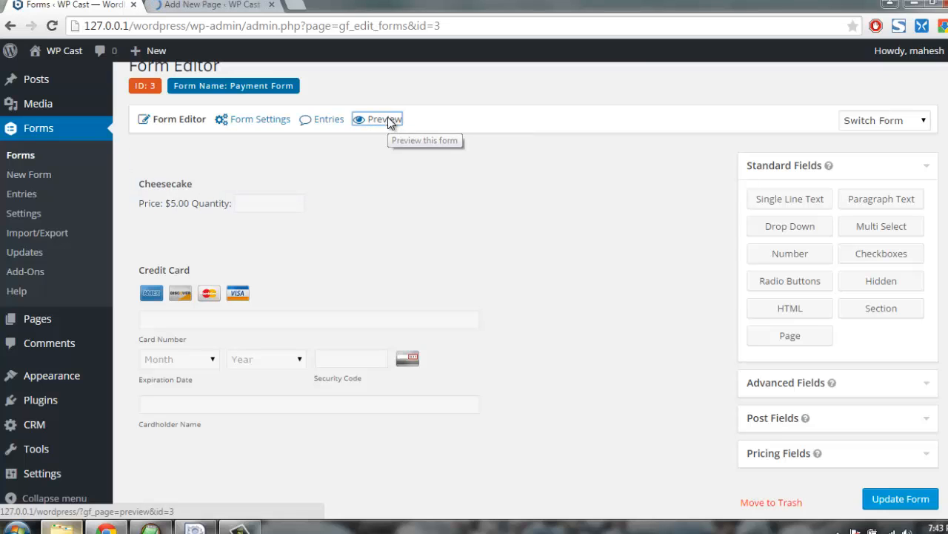
left_click(382, 118)
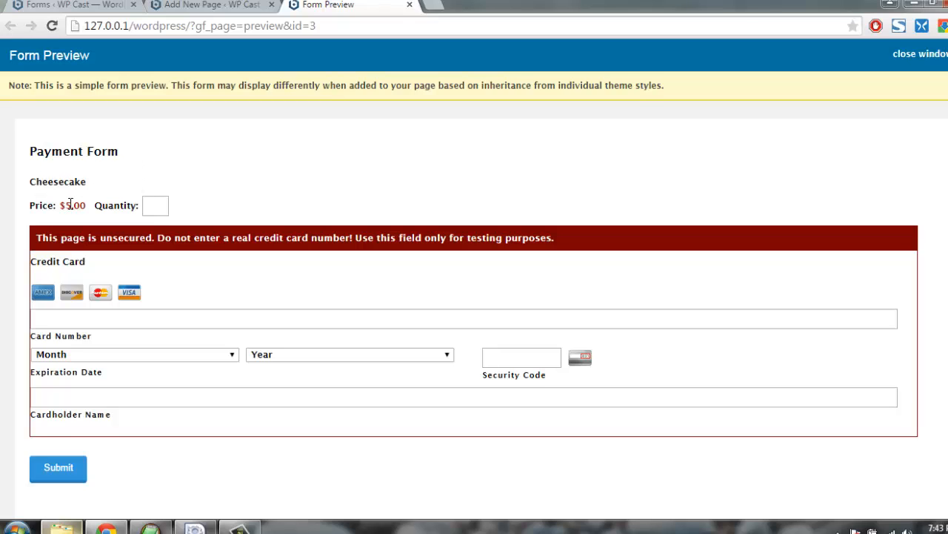
type("4")
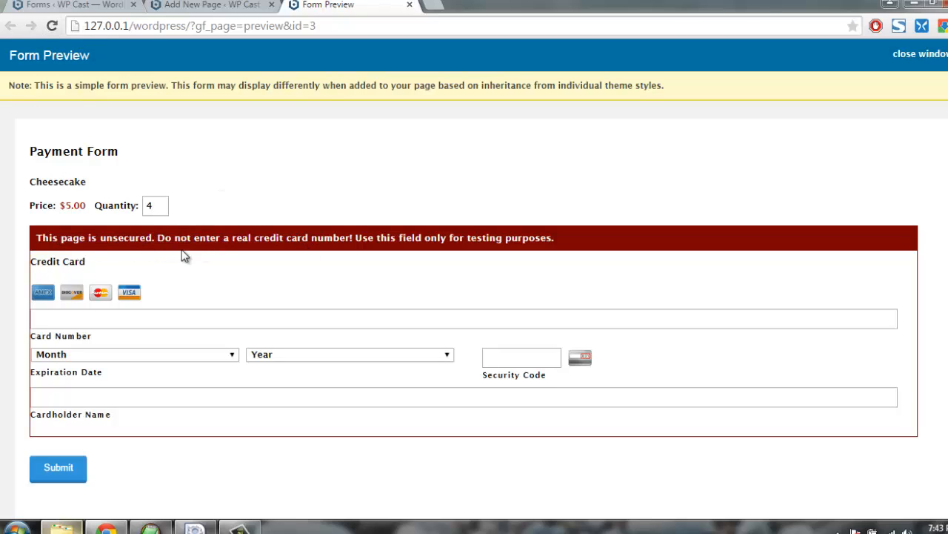
mouse_move(100, 391)
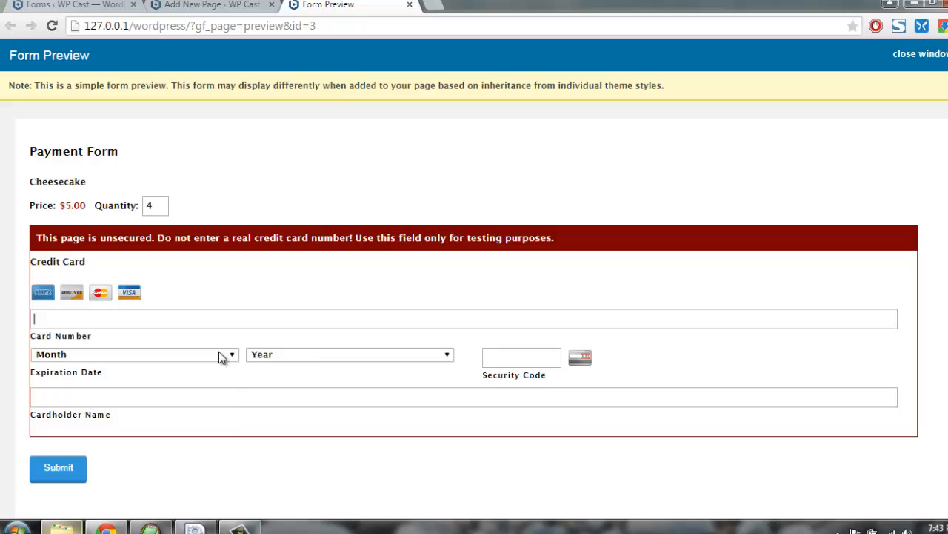
left_click(522, 357)
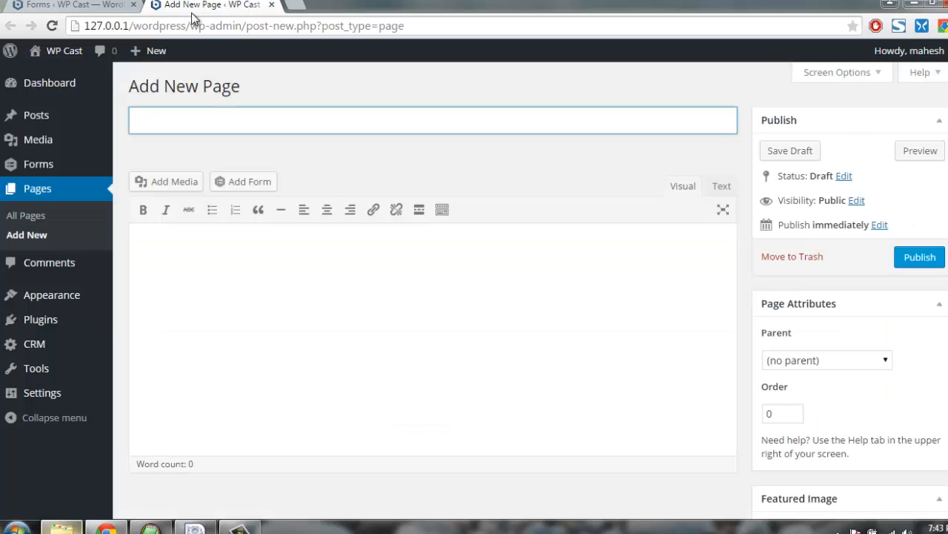
- Embed the Payment Form shortcode in the new page and title it 'Buy Now'
left_click(243, 180)
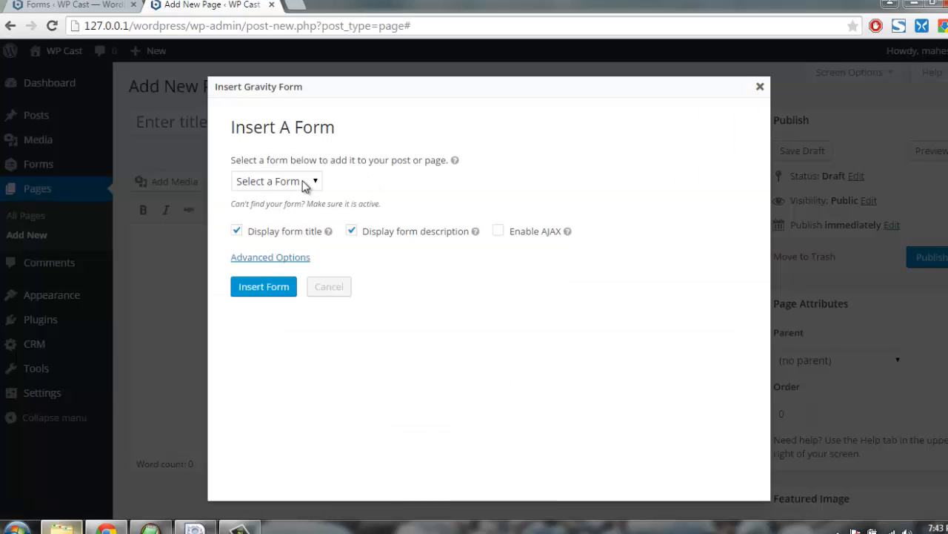
left_click(275, 181)
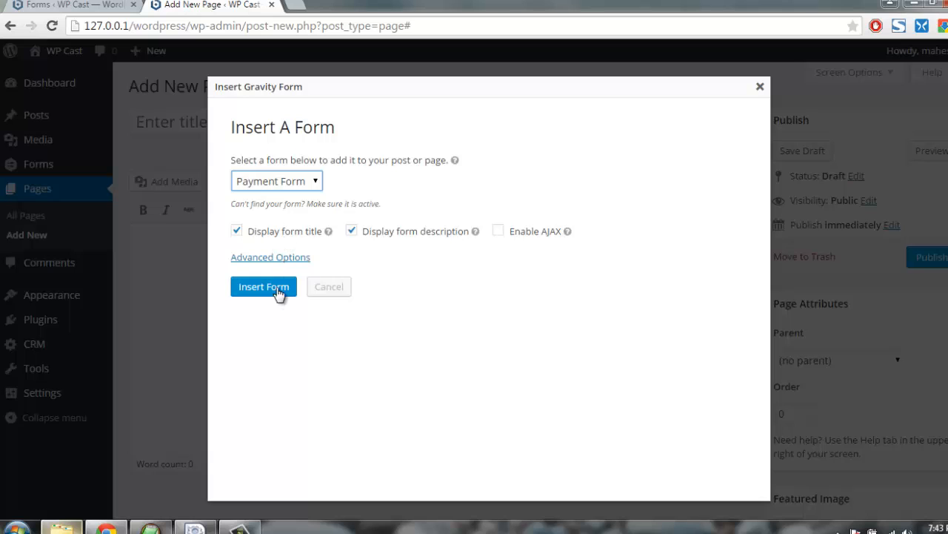
left_click(264, 286)
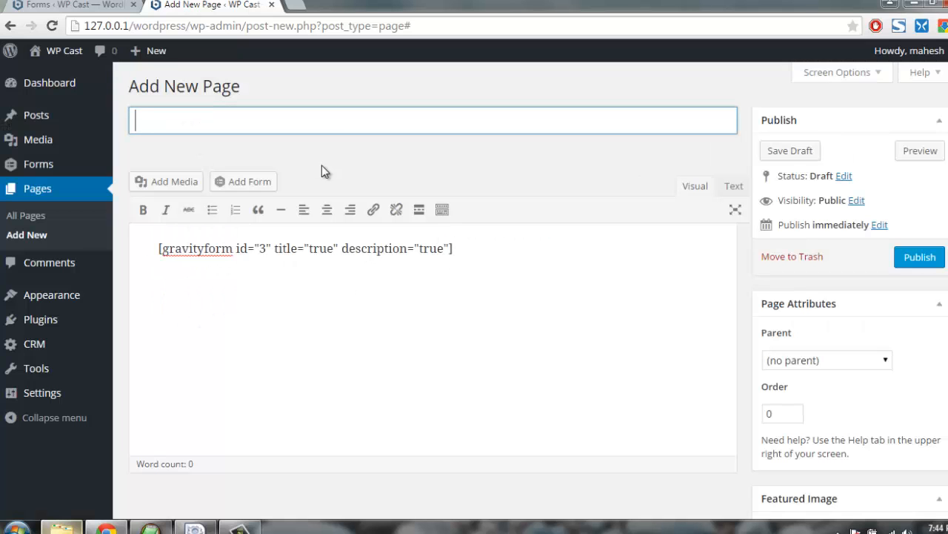
type("B")
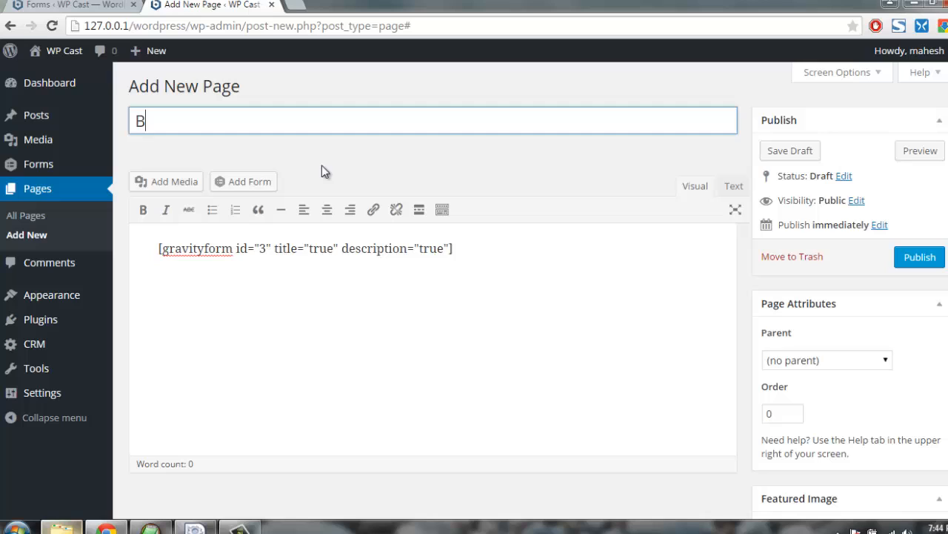
type("uy Now")
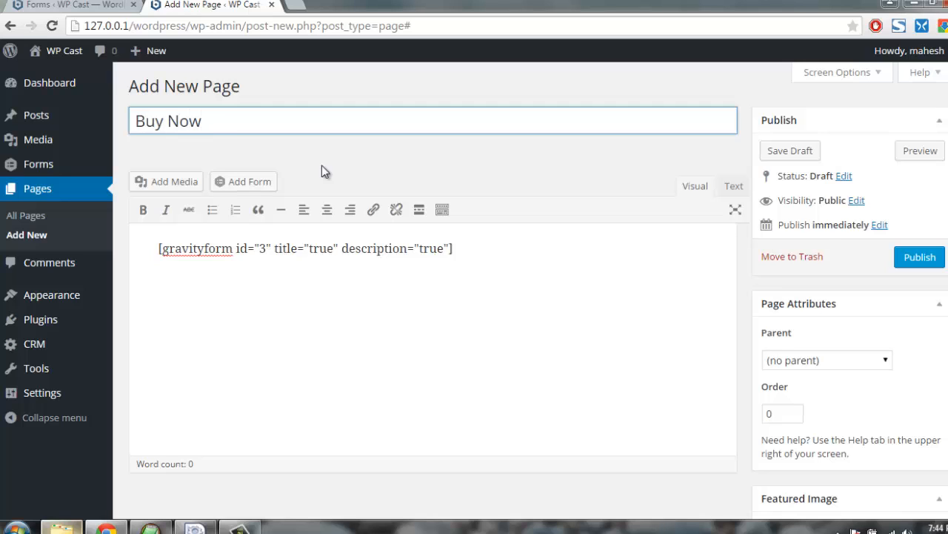
- Publish the Buy Now page and view it live on the site
left_click(919, 256)
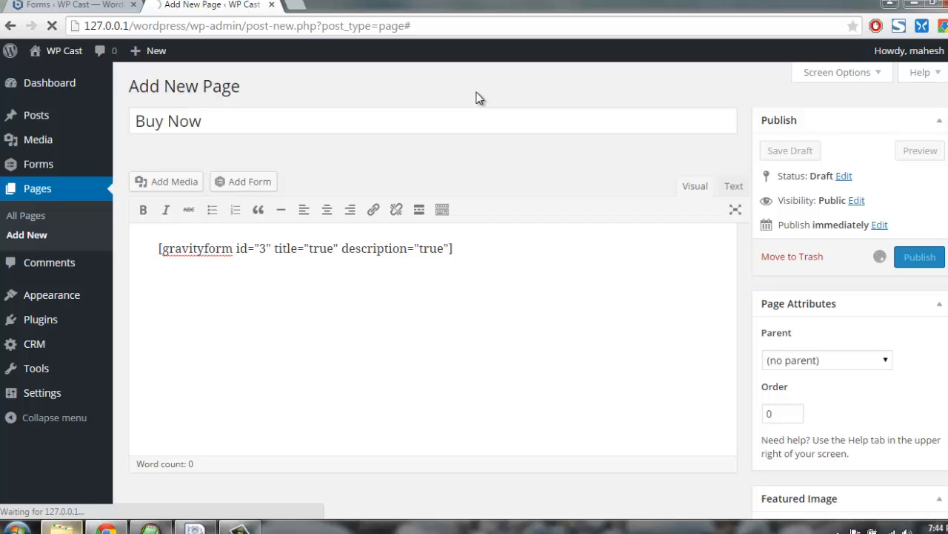
left_click(918, 256)
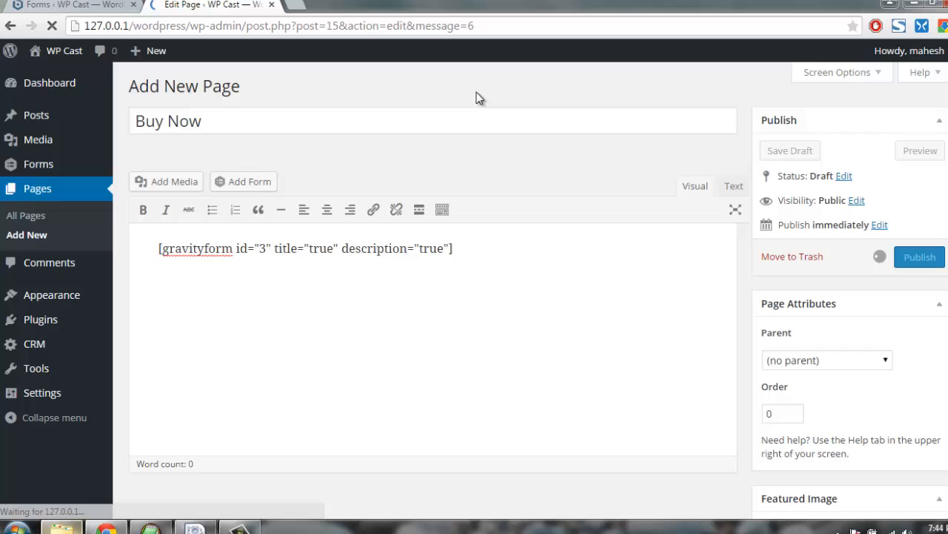
left_click(919, 257)
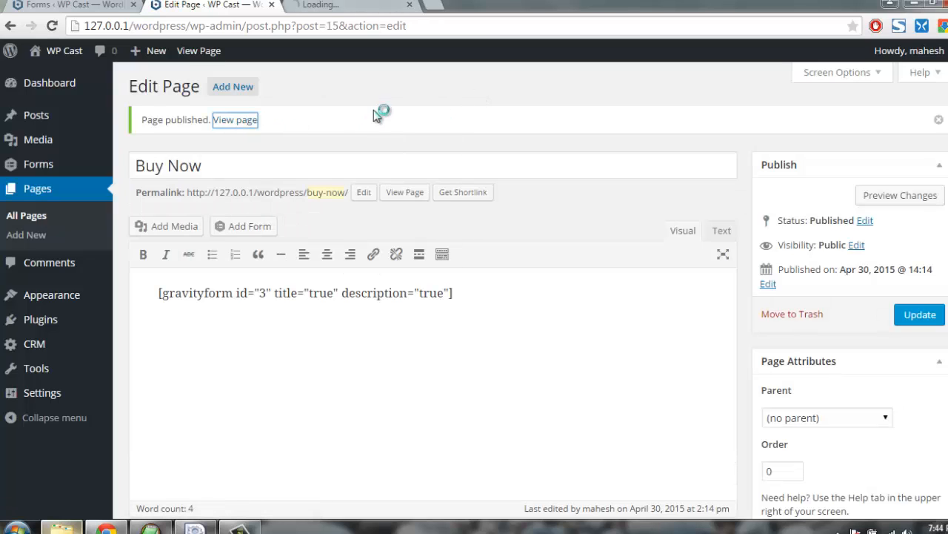
left_click(234, 119)
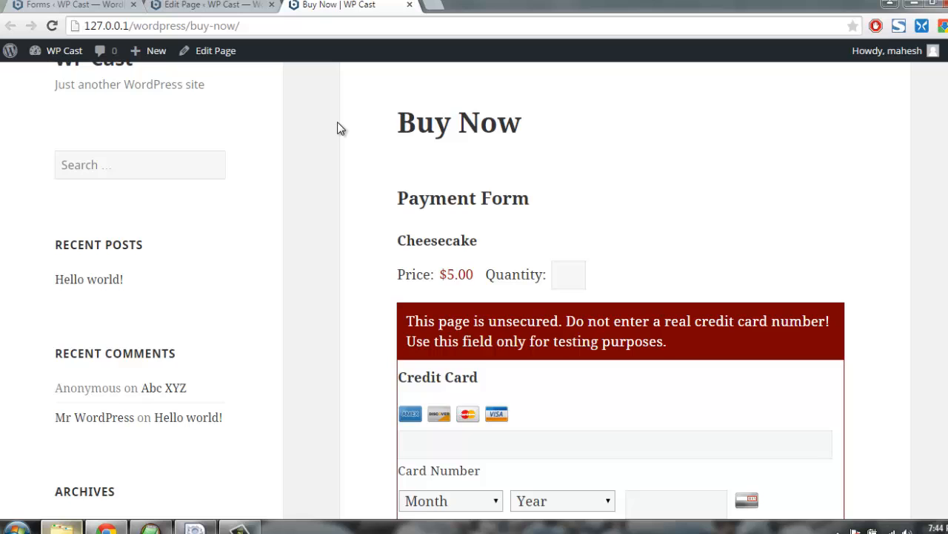
scroll("down", 3)
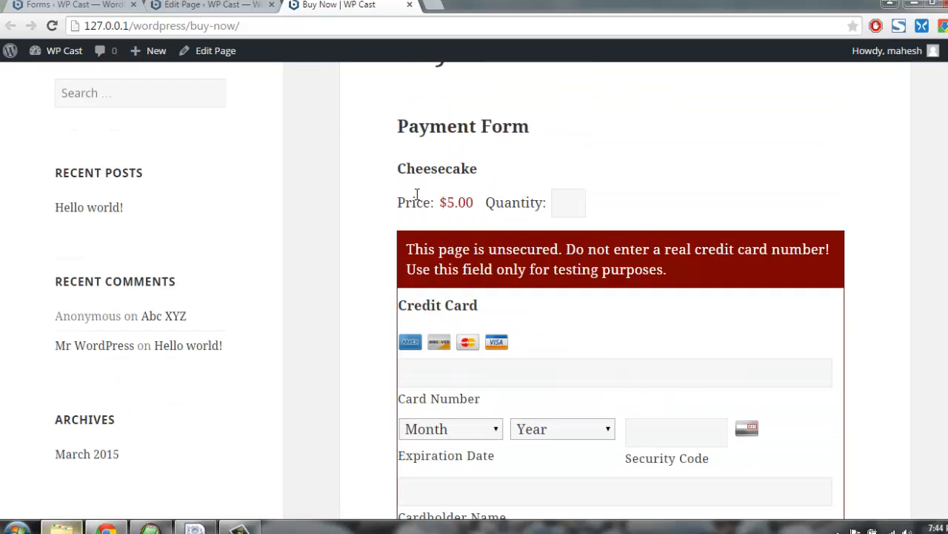
- Enter a Cheesecake quantity of 3 on the live Buy Now form
left_click(569, 201)
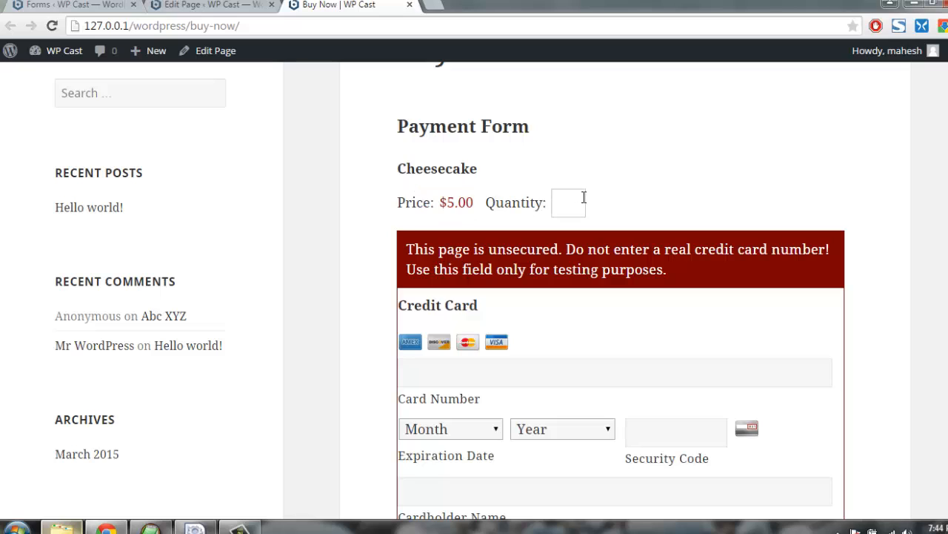
type("3")
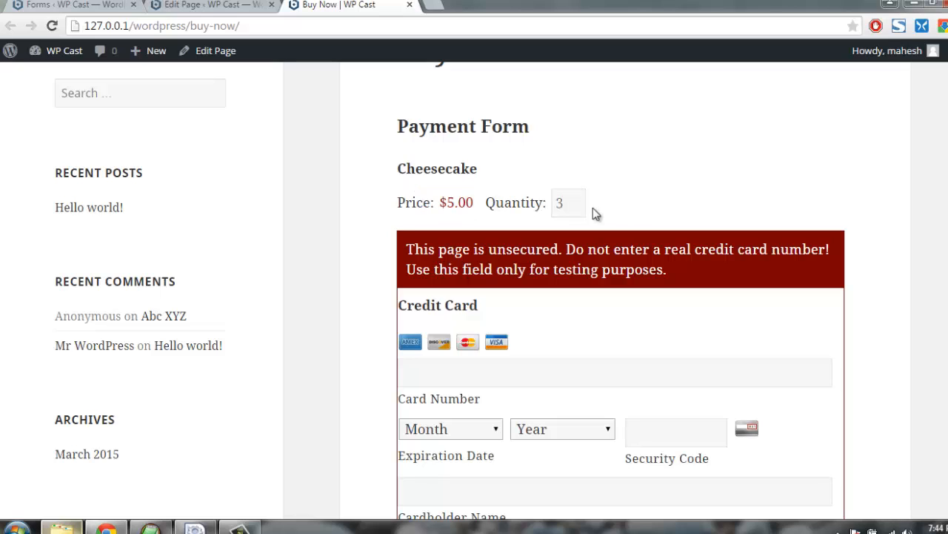
mouse_move(592, 218)
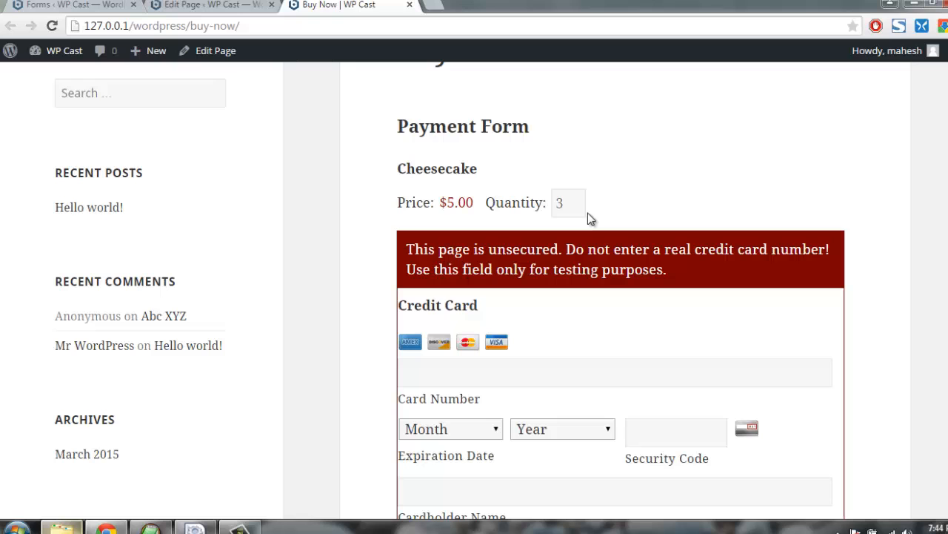
mouse_move(539, 207)
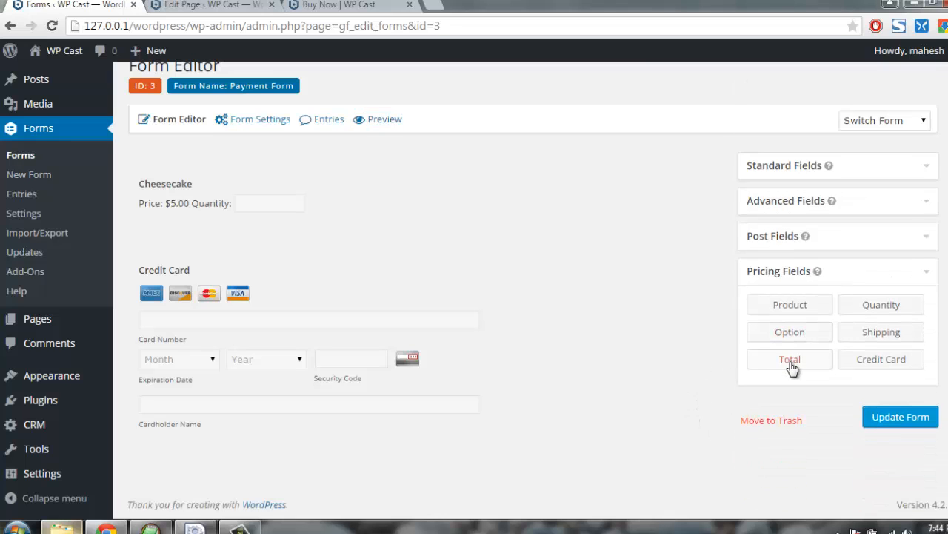
mouse_move(668, 352)
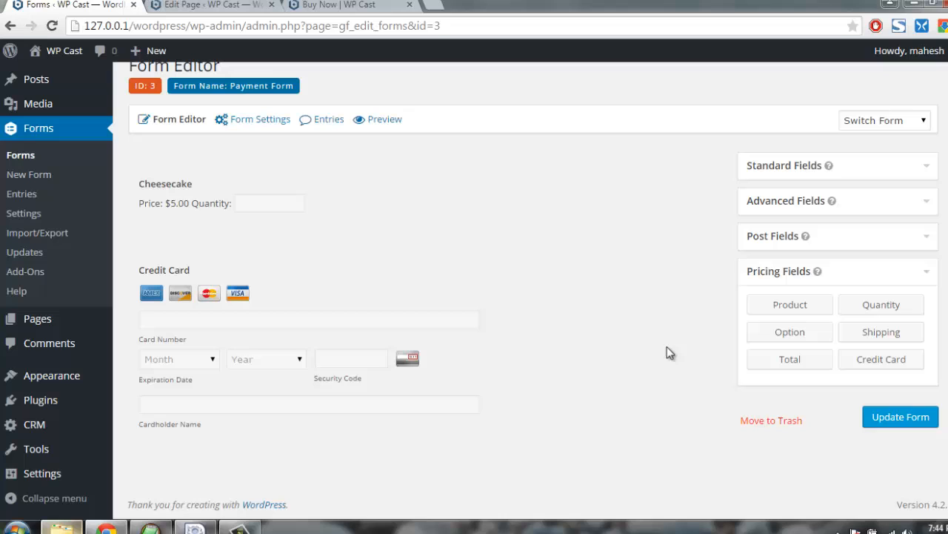
mouse_move(593, 409)
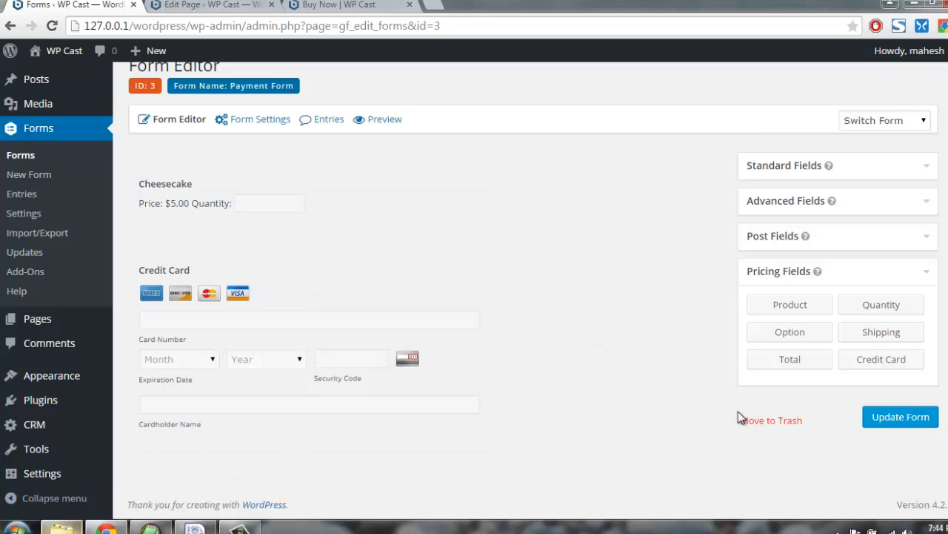
- Add a Total pricing field ($0.00) to the Payment Form and reopen Cheesecake's settings
left_click(788, 358)
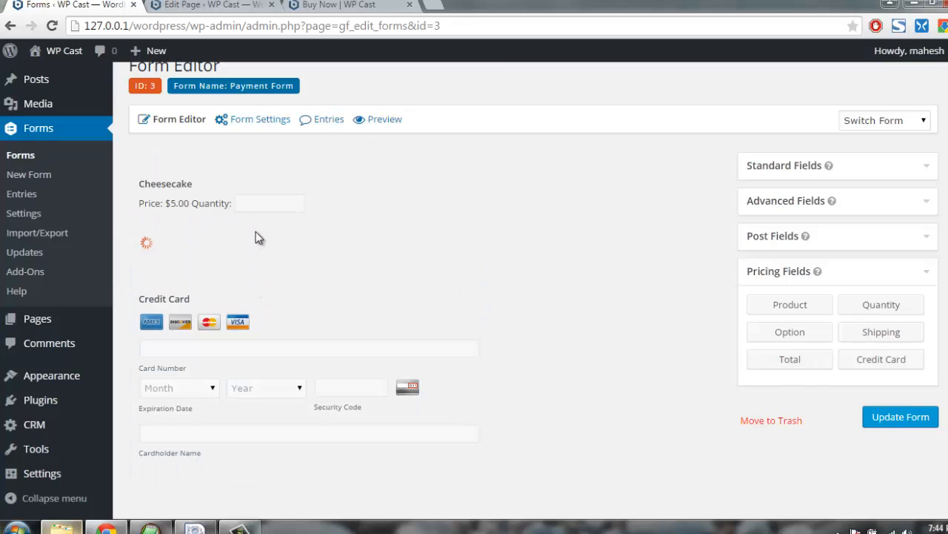
left_click(789, 359)
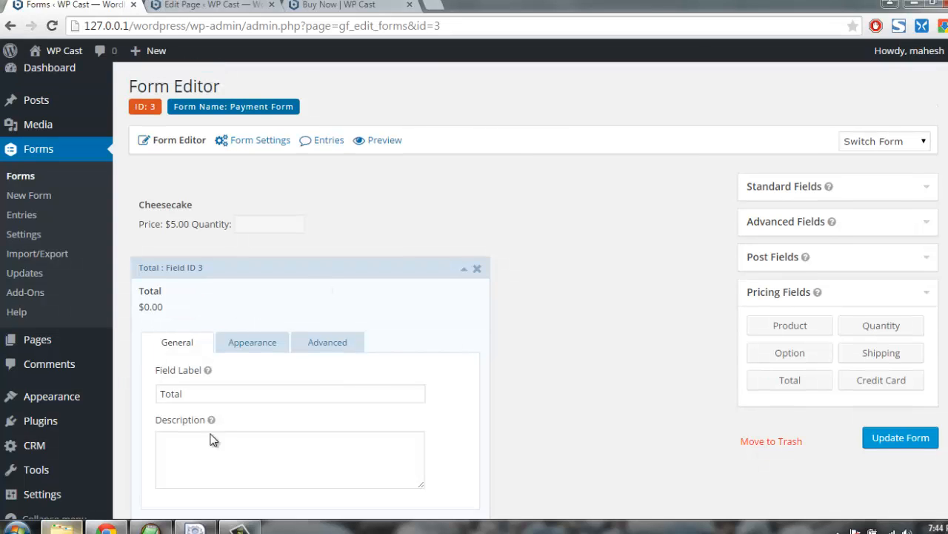
left_click(326, 341)
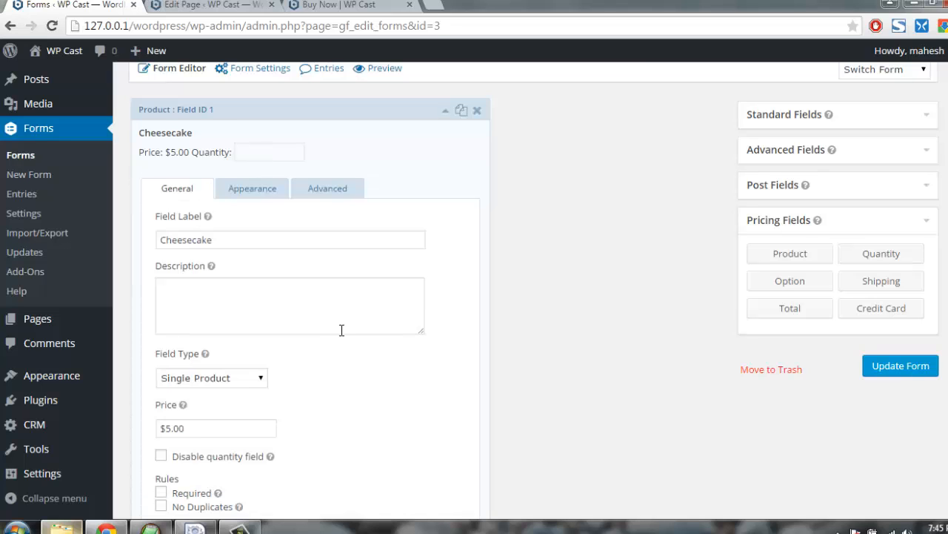
- Mark the Cheesecake product field as Required in its General settings
scroll("down", 3)
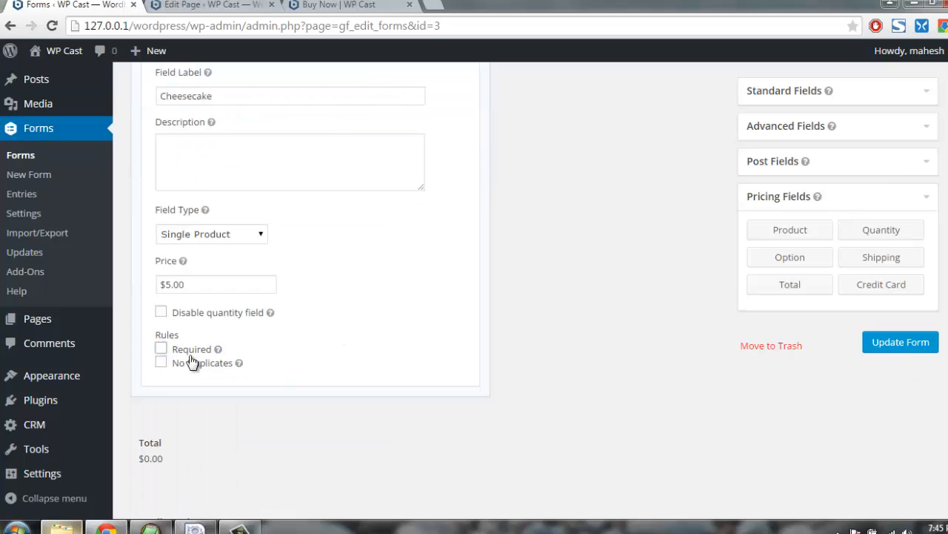
left_click(160, 348)
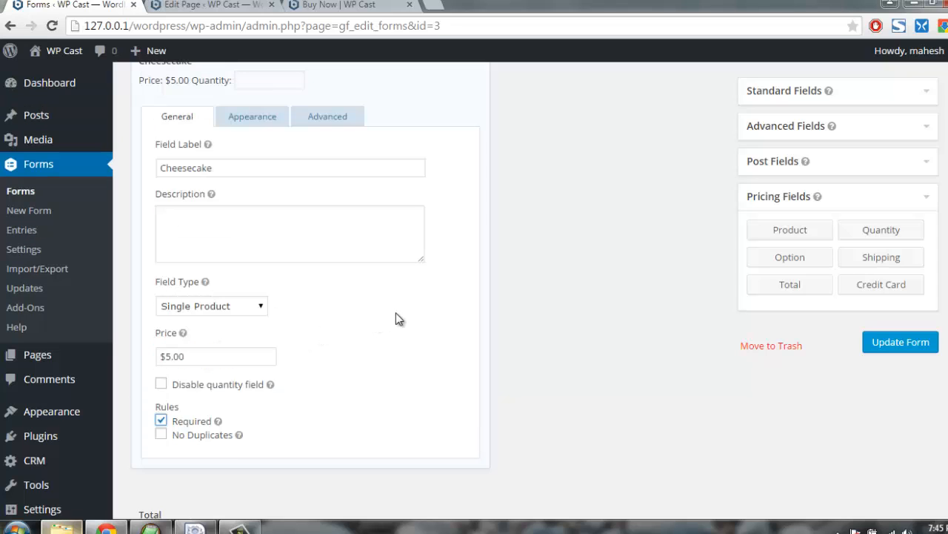
left_click(326, 115)
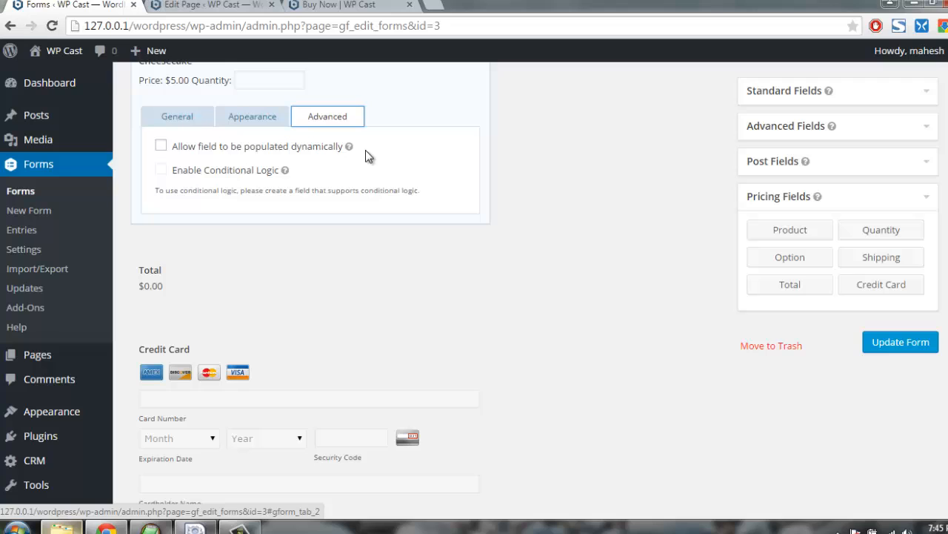
mouse_move(503, 171)
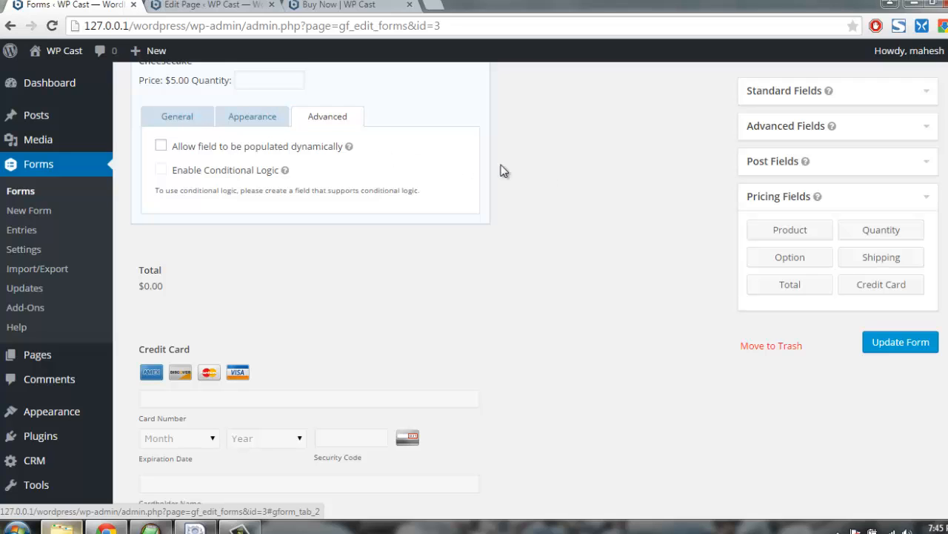
left_click(176, 116)
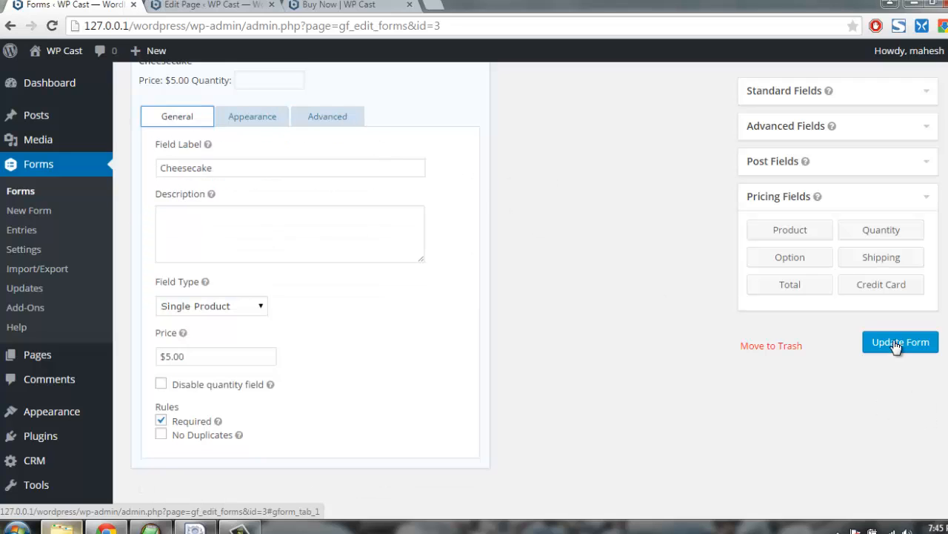
- Save the updated Payment Form and view the published Buy Now page
left_click(901, 341)
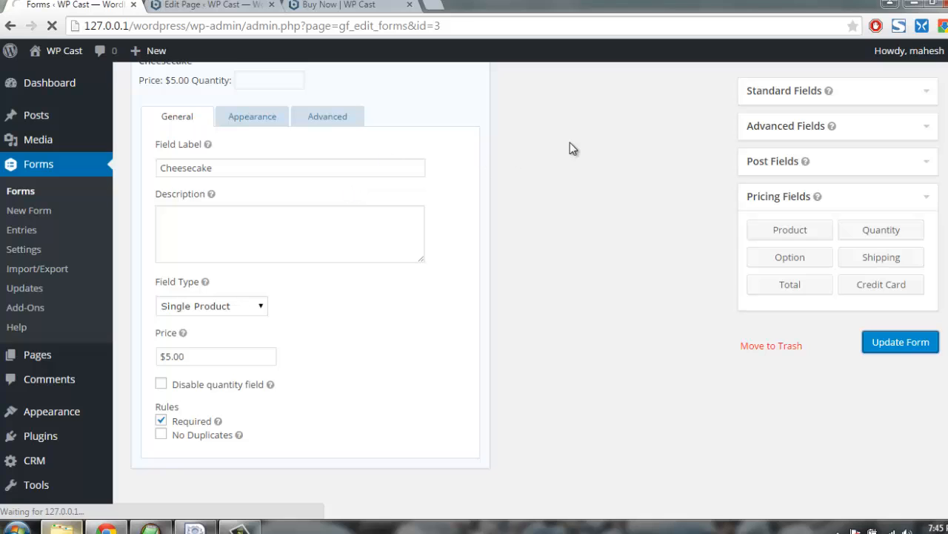
left_click(334, 6)
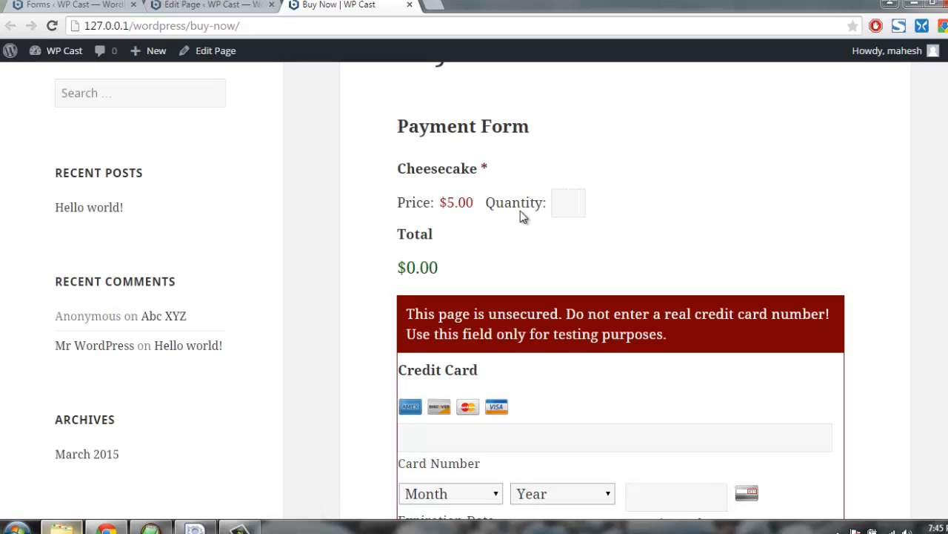
- Enter Cheesecake quantity 4 ($20.00 Total), then change it to 30 on the live form
type("4")
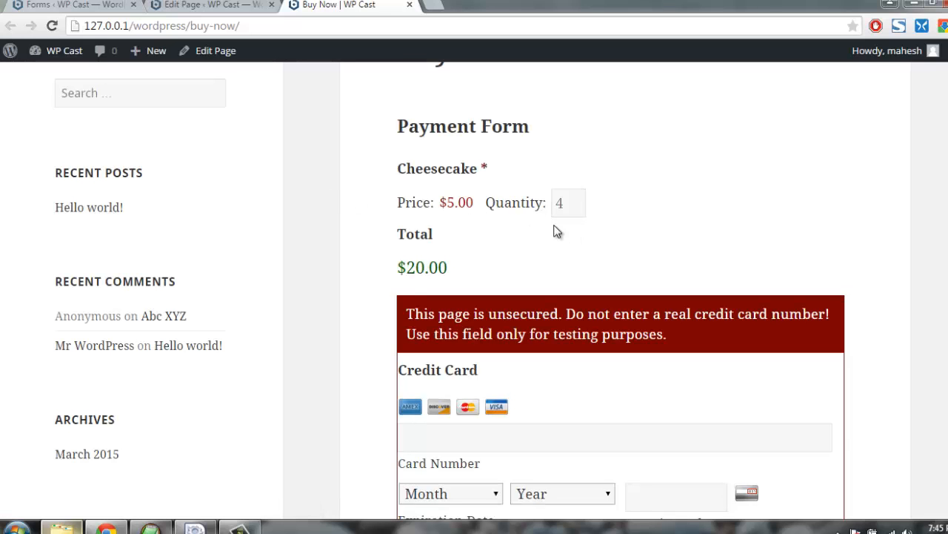
left_click(568, 201)
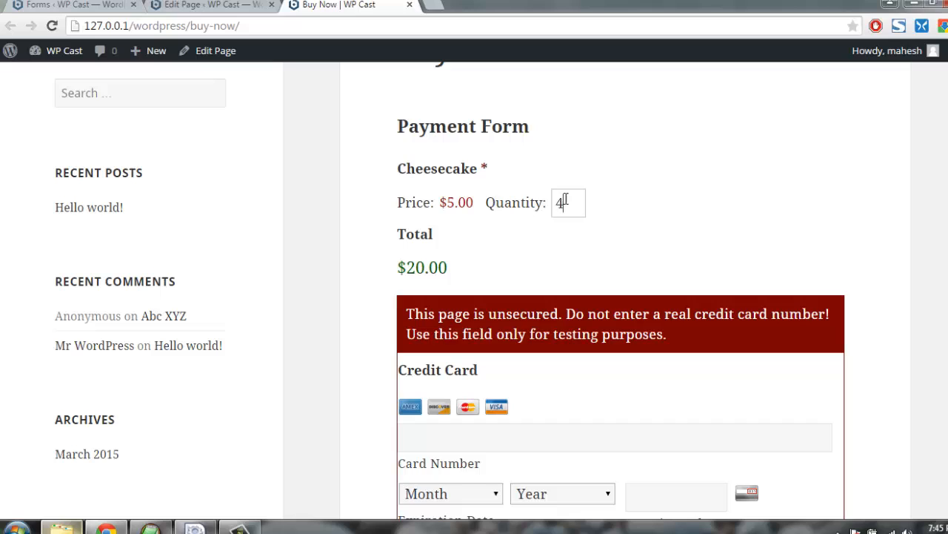
type("3")
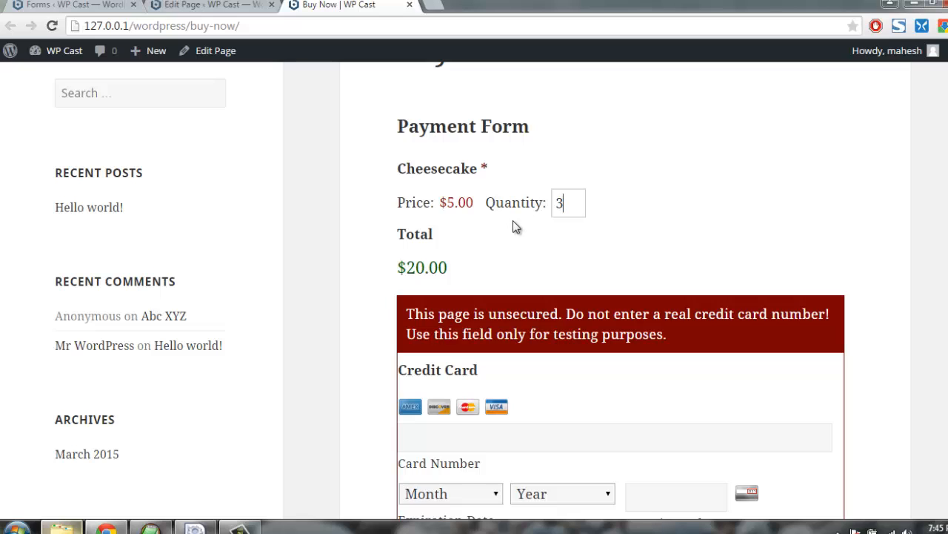
type("0")
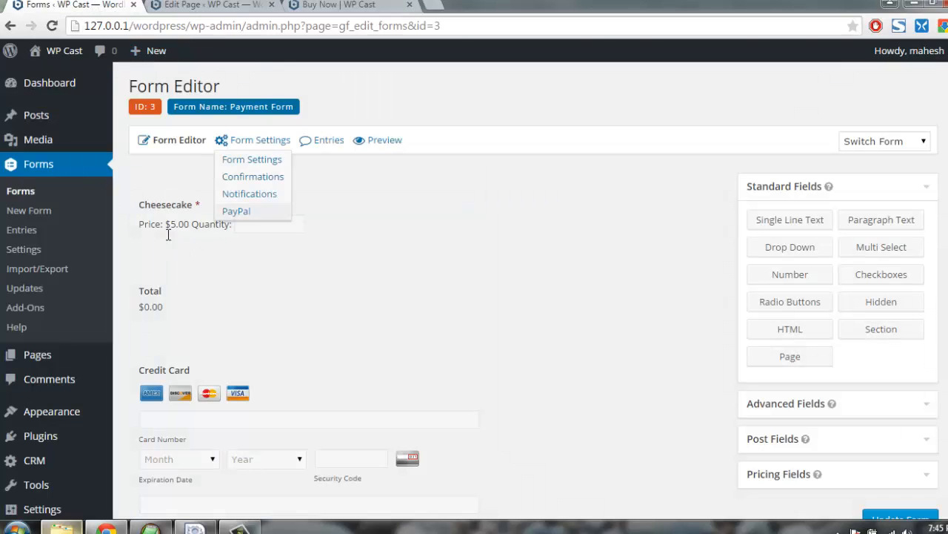
- Review the Payment Form's settings menu with Confirmations, Notifications and PayPal
left_click(185, 223)
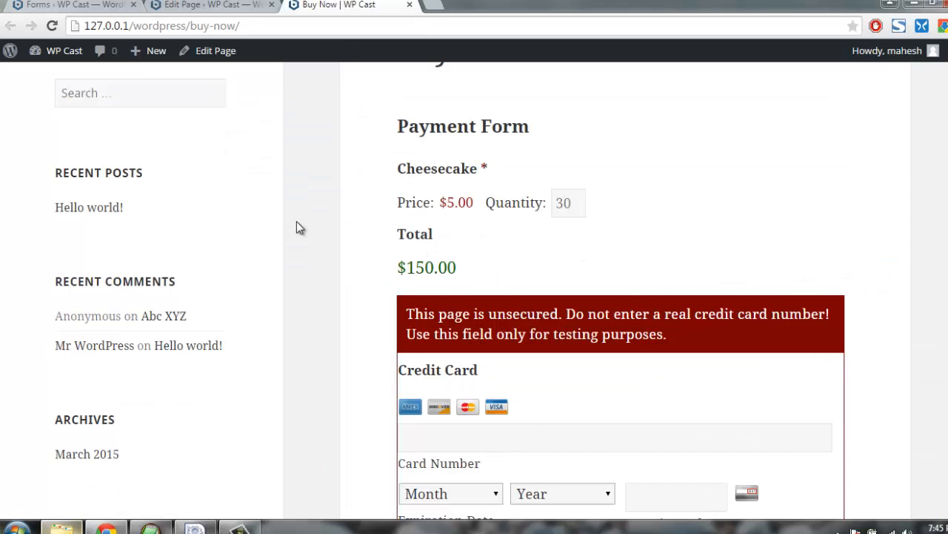
- Confirm the $150.00 Total for 30 Cheesecakes and focus the blank Card Number field
scroll("down", 3)
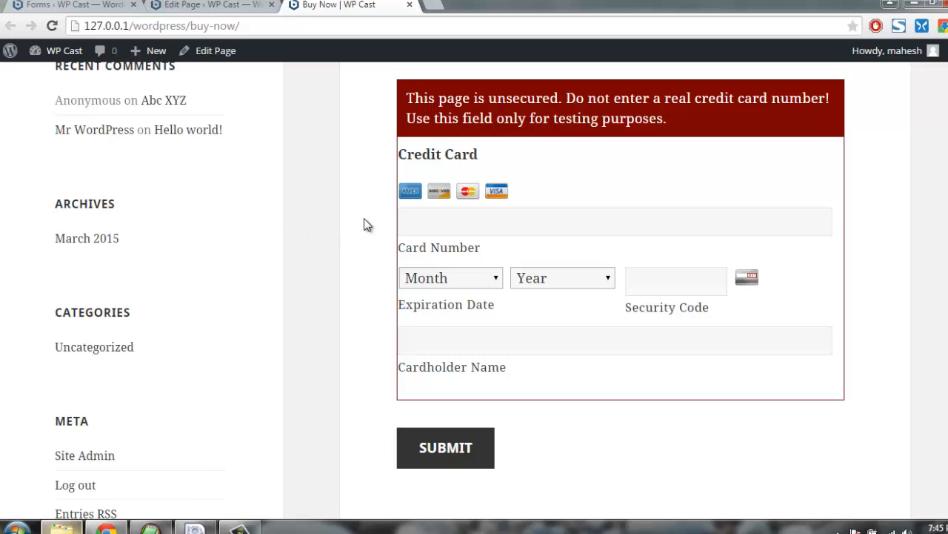
left_click(615, 339)
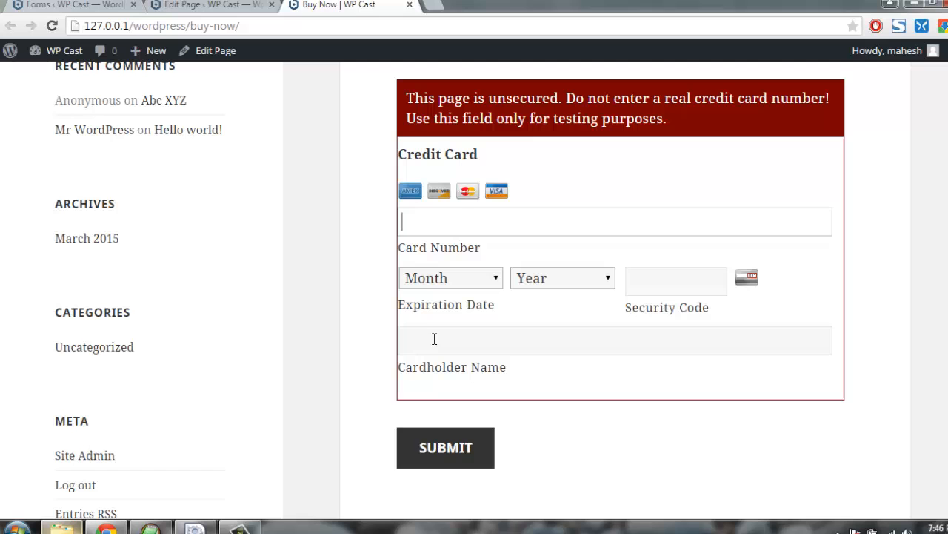
scroll("up", 3)
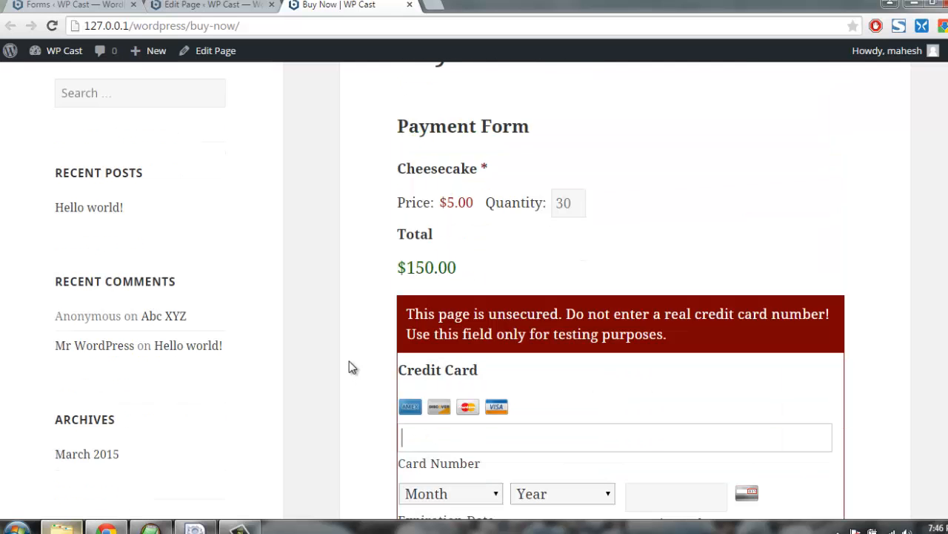
scroll("down", 3)
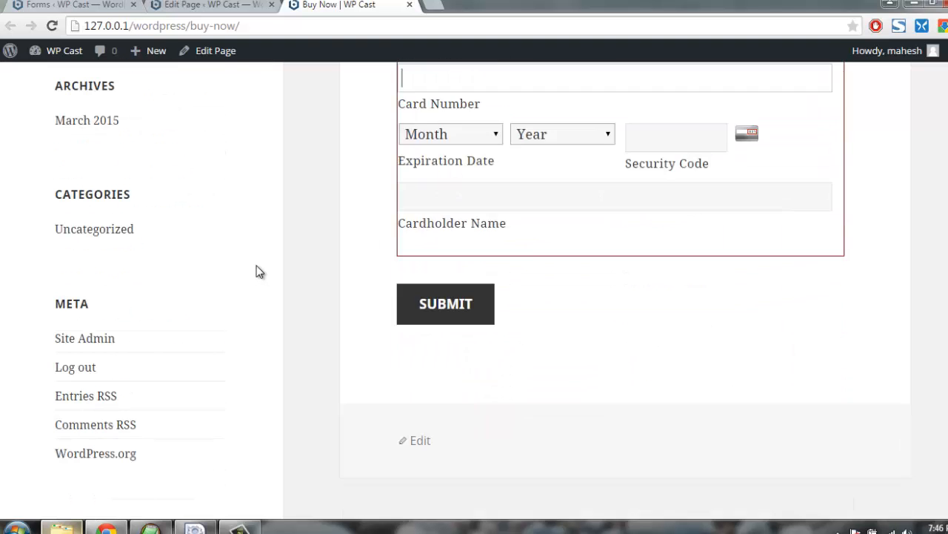
scroll("up", 3)
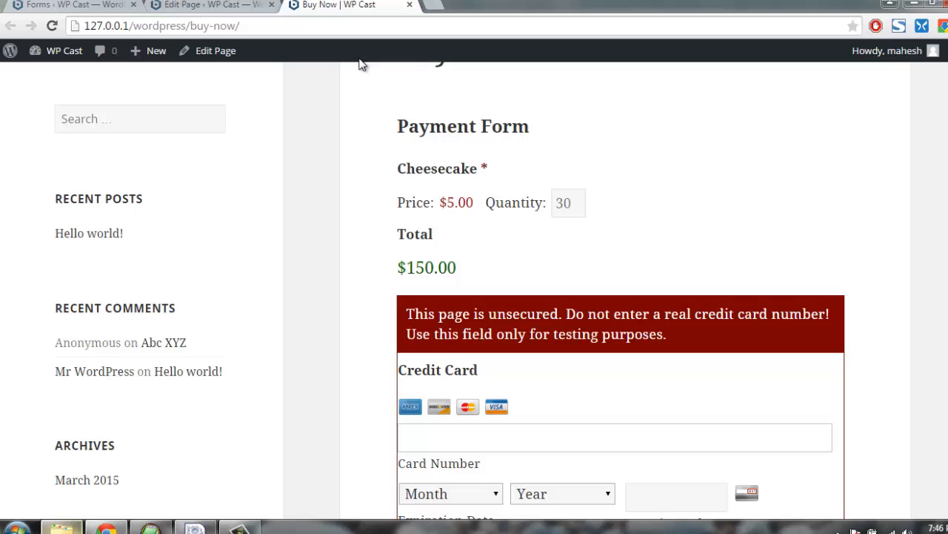
left_click(66, 6)
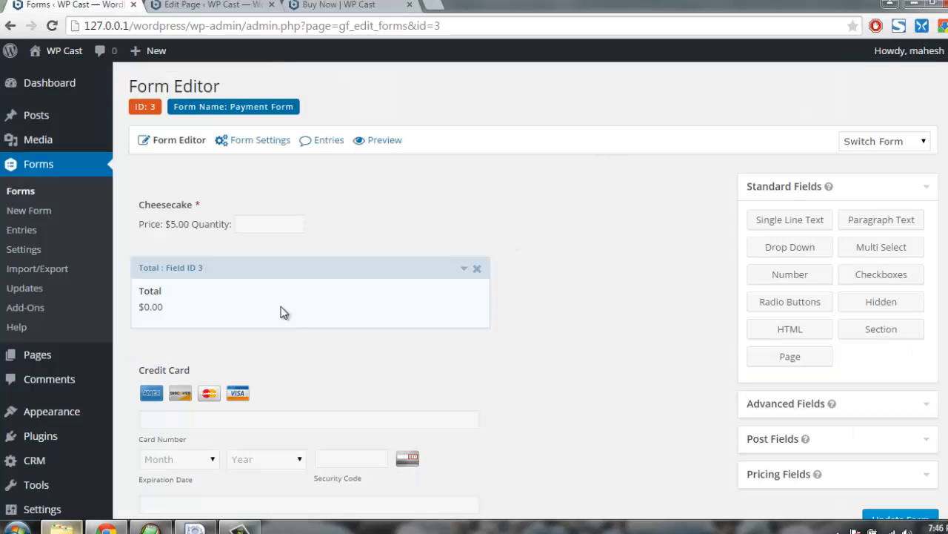
mouse_move(385, 296)
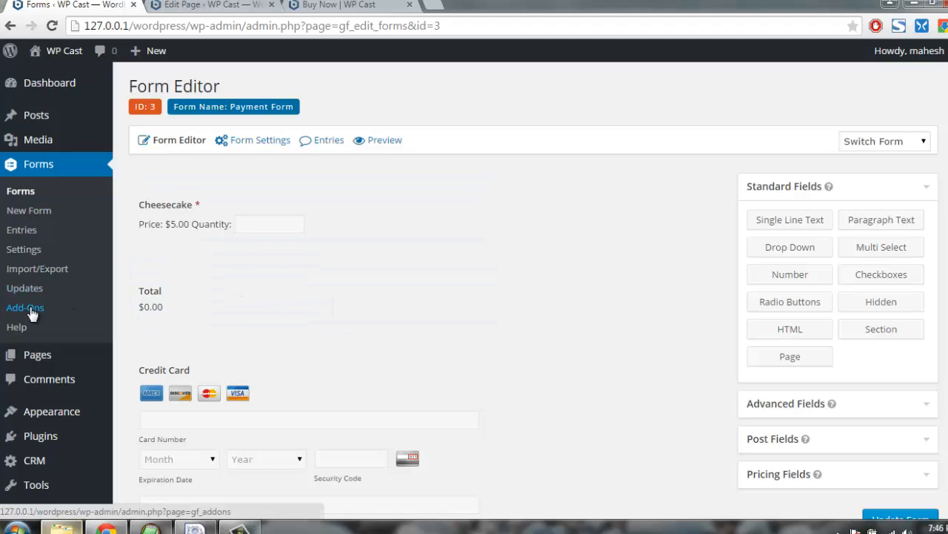
mouse_move(37, 310)
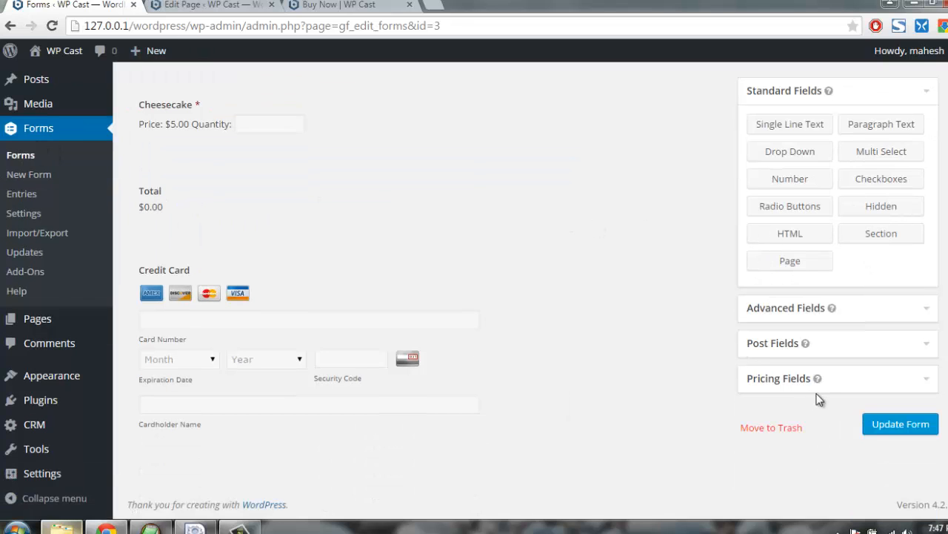
left_click(780, 378)
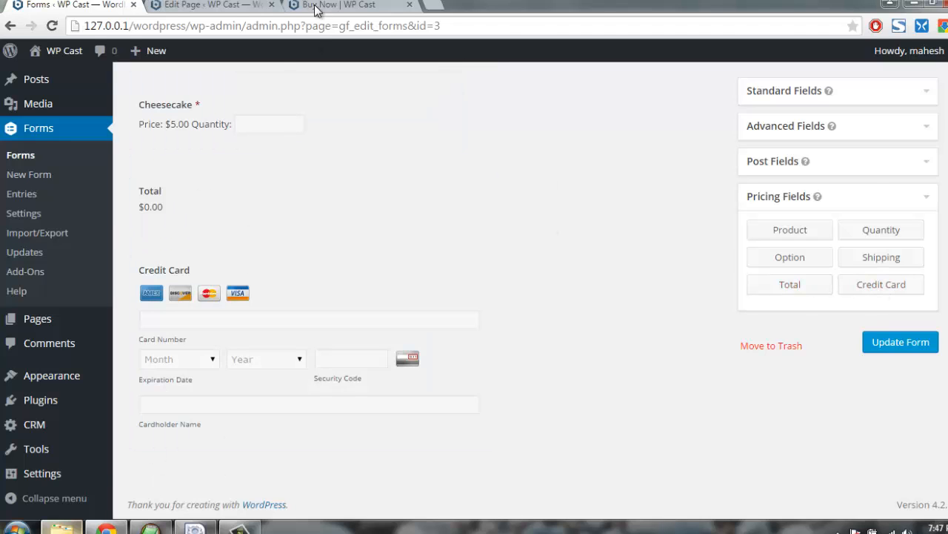
left_click(339, 6)
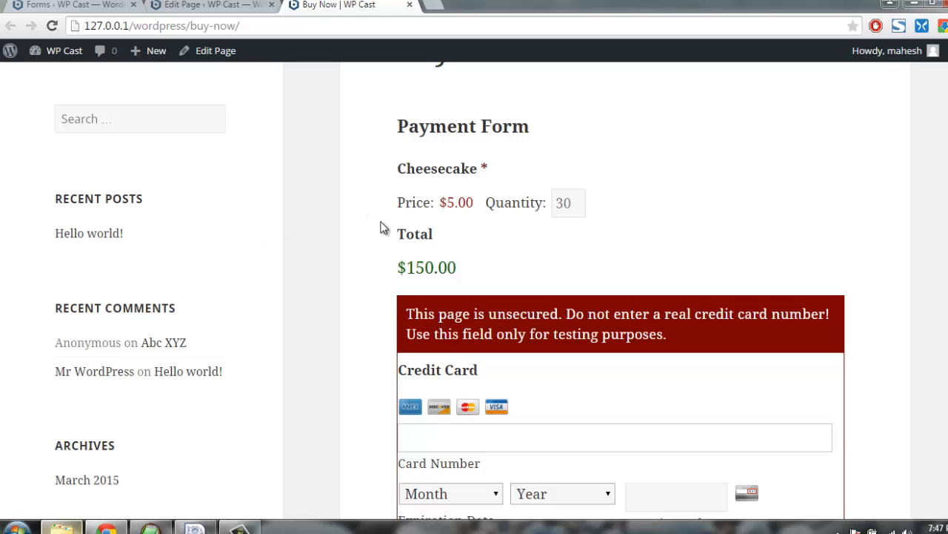
scroll("down", 3)
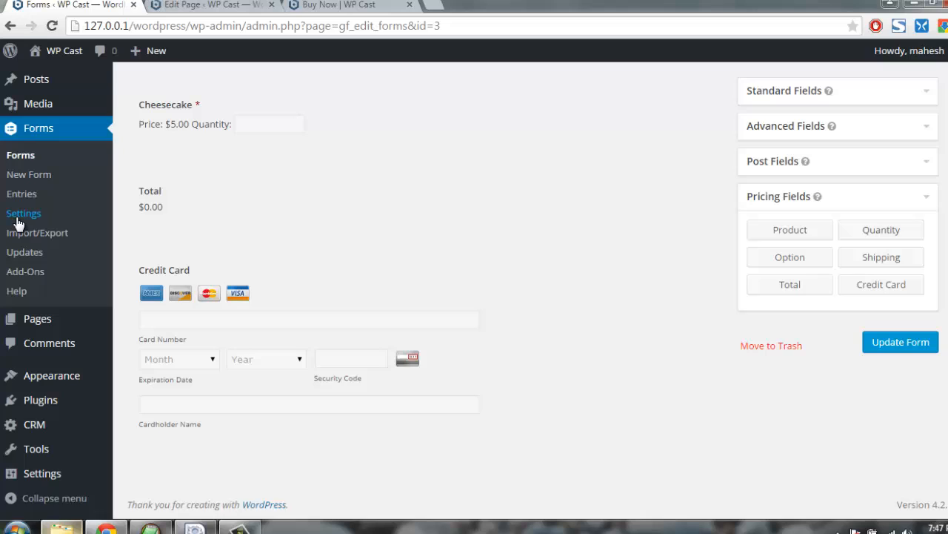
mouse_move(24, 214)
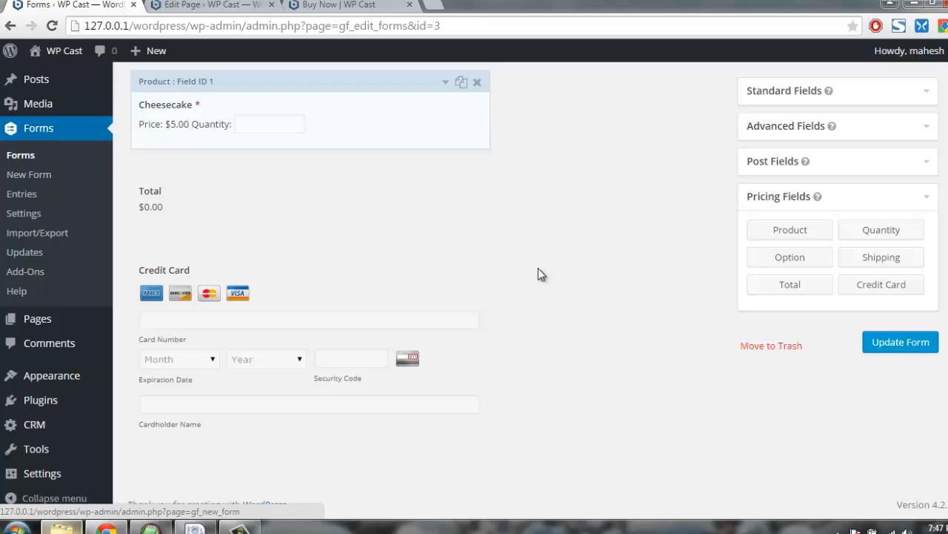
- Switch to the live Buy Now page showing the blank credit card section
left_click(338, 6)
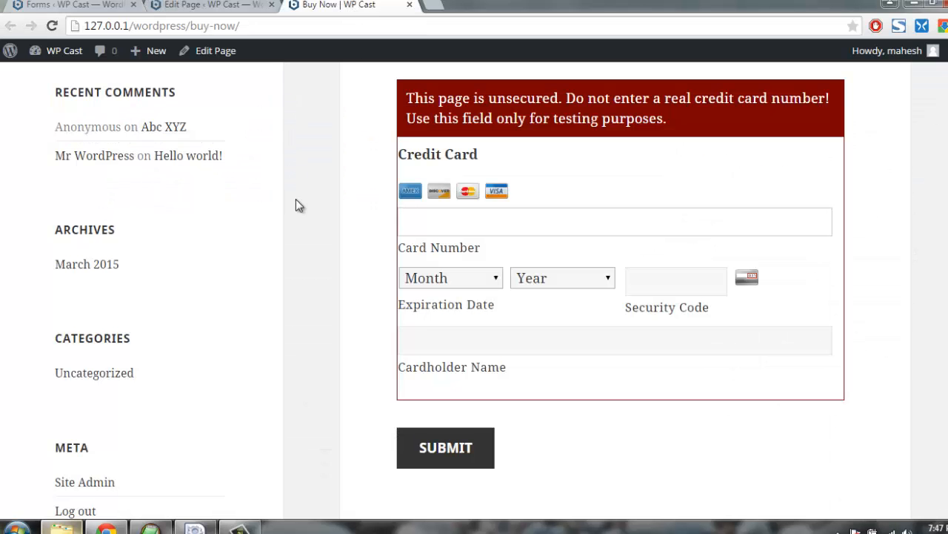